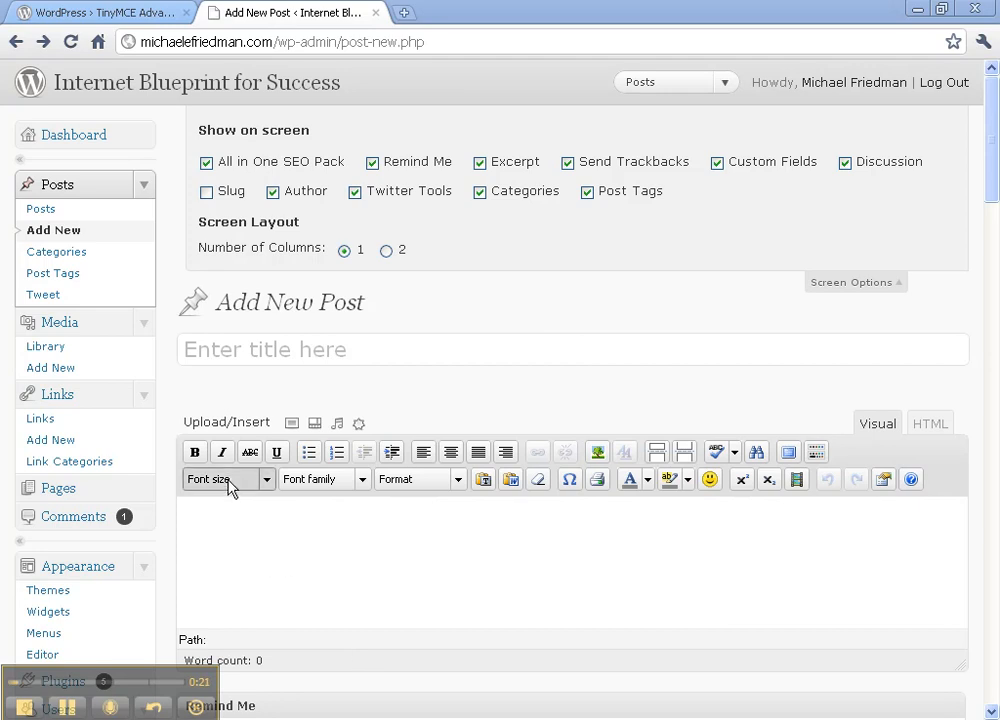
mouse_move(935, 503)
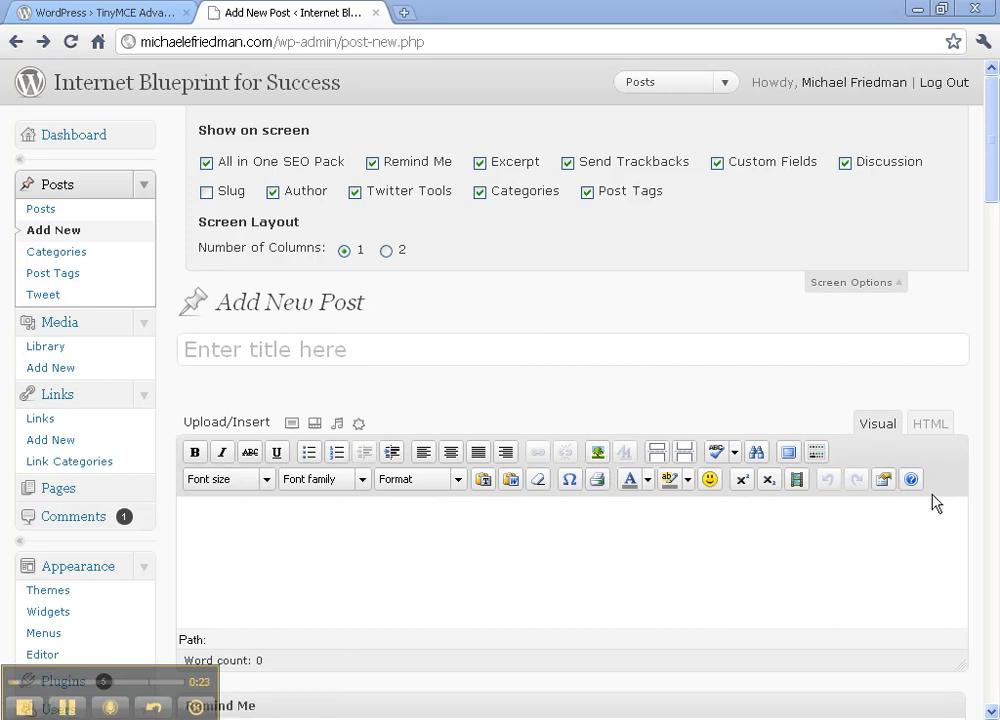
Step: Go to the Plugins admin page and open its Add New plugin installer
left_click(196, 565)
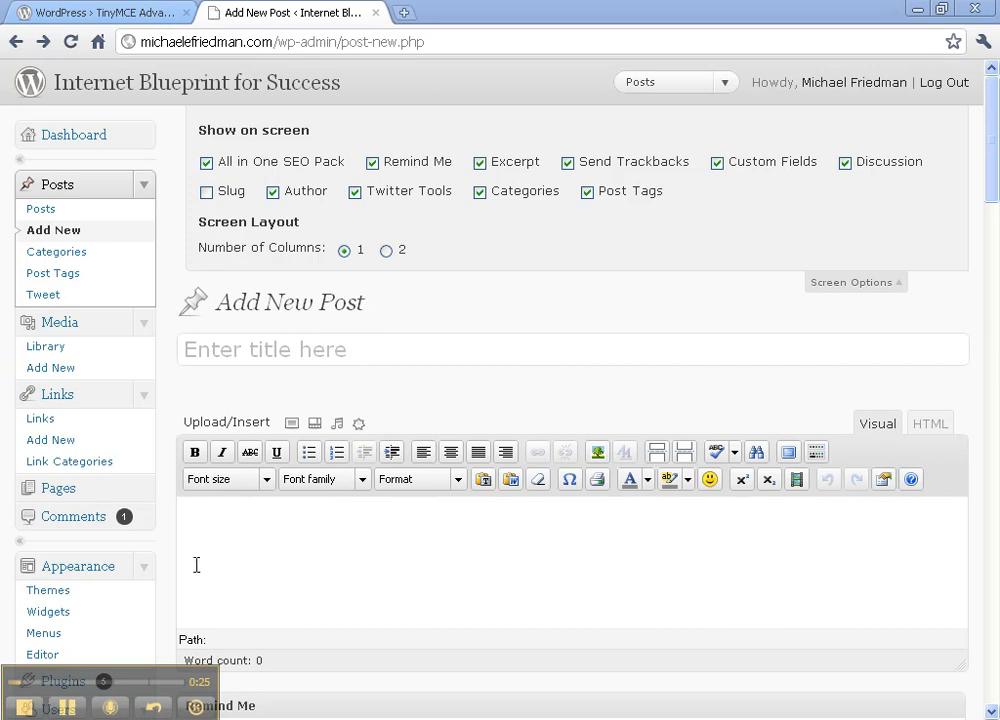
scroll("down", 3)
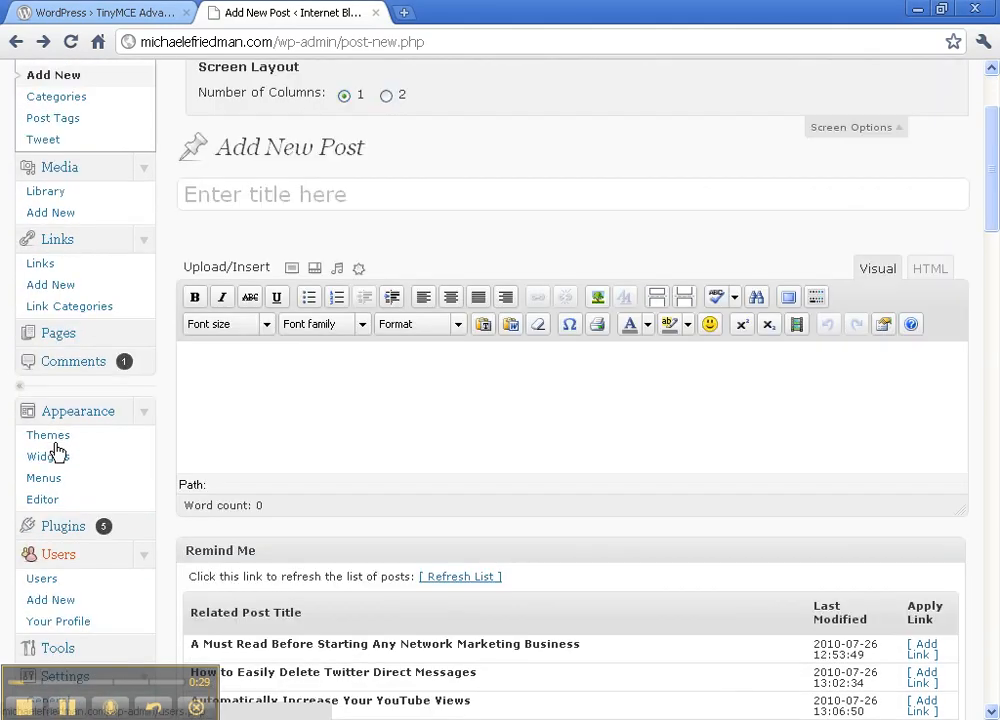
mouse_move(63, 530)
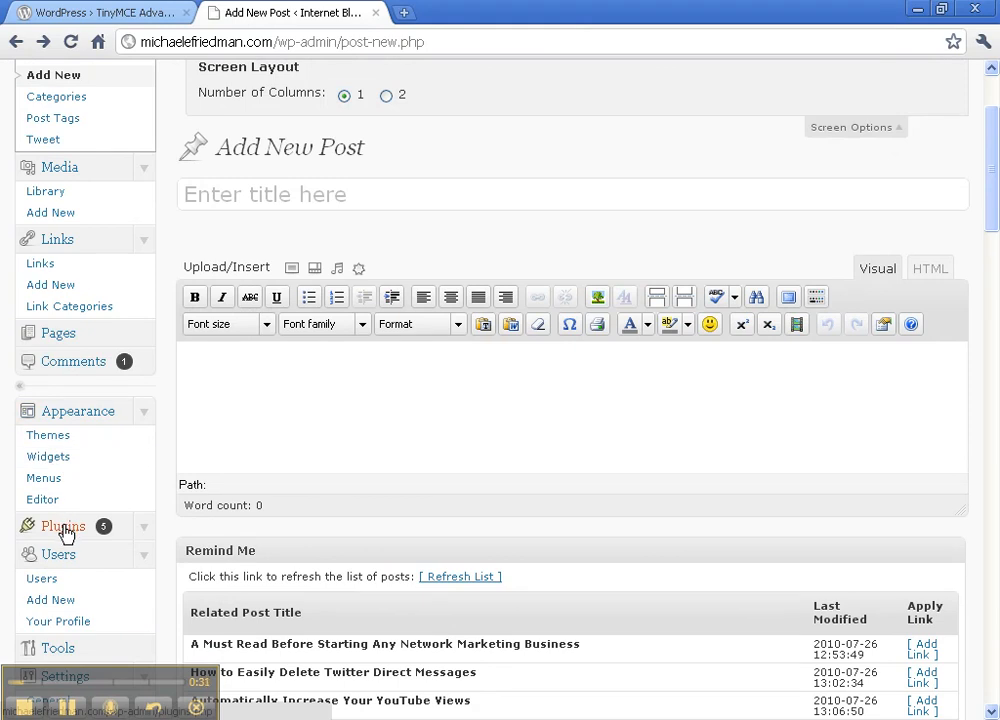
mouse_move(65, 533)
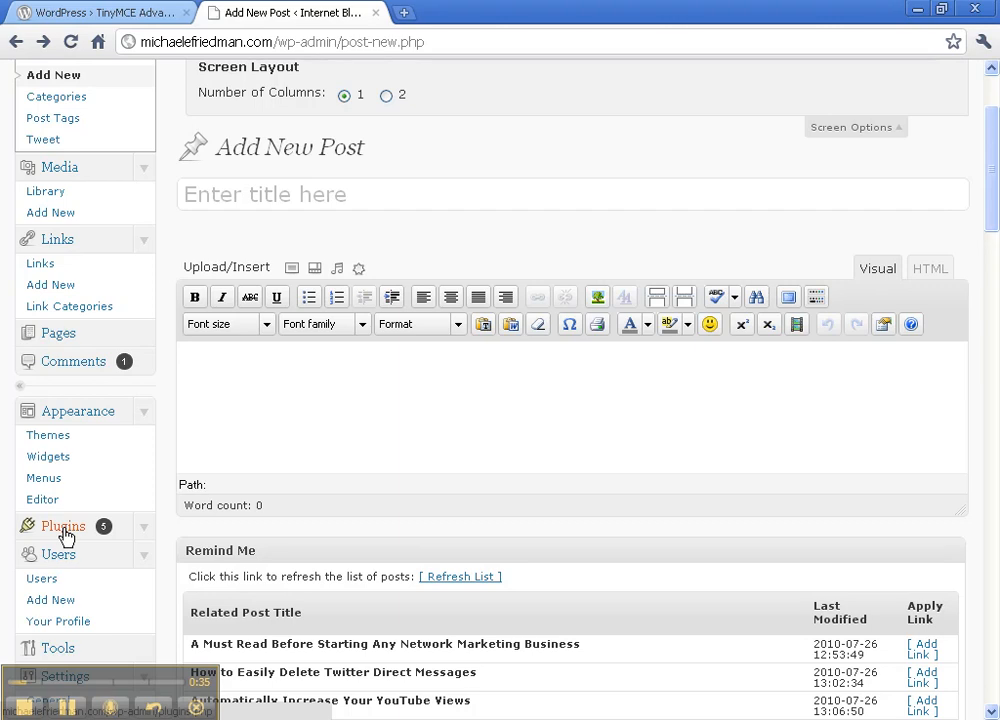
left_click(63, 526)
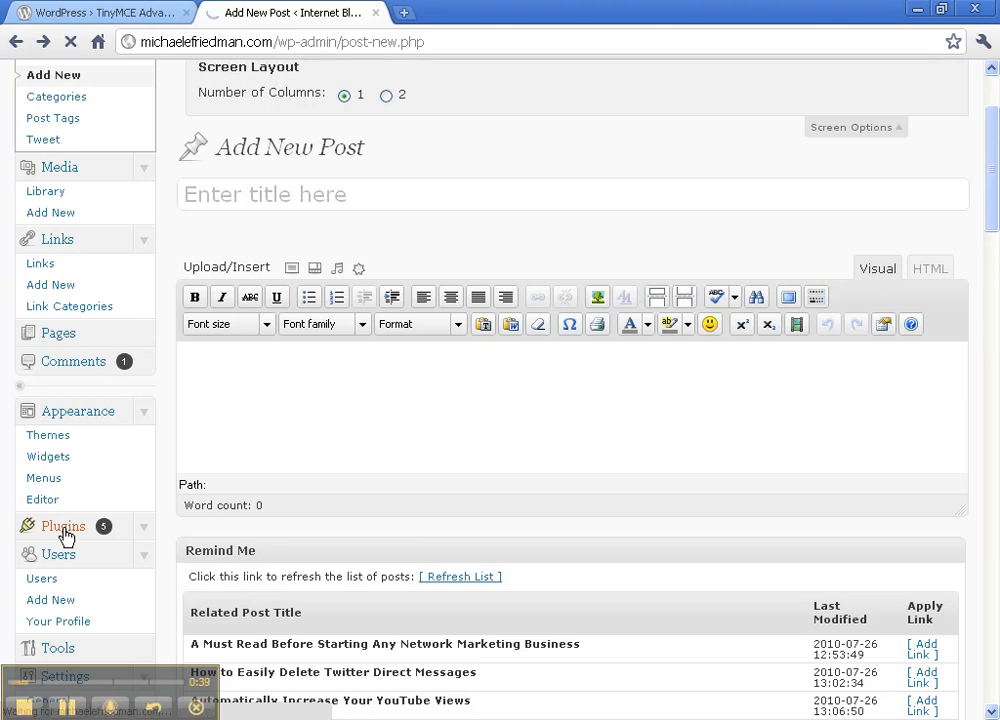
left_click(62, 526)
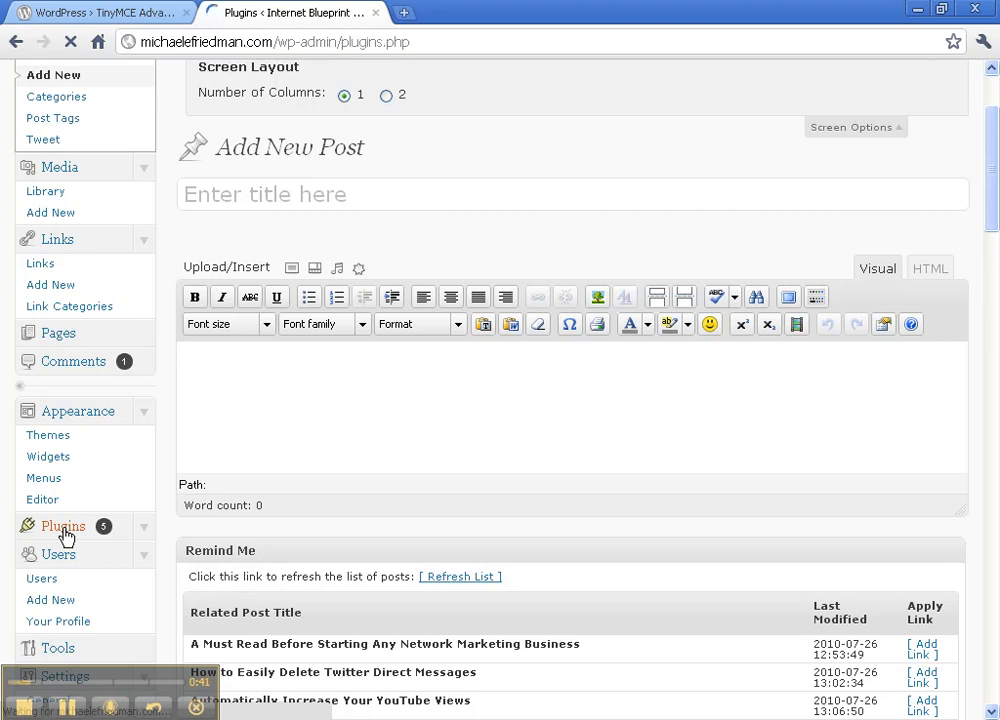
left_click(63, 526)
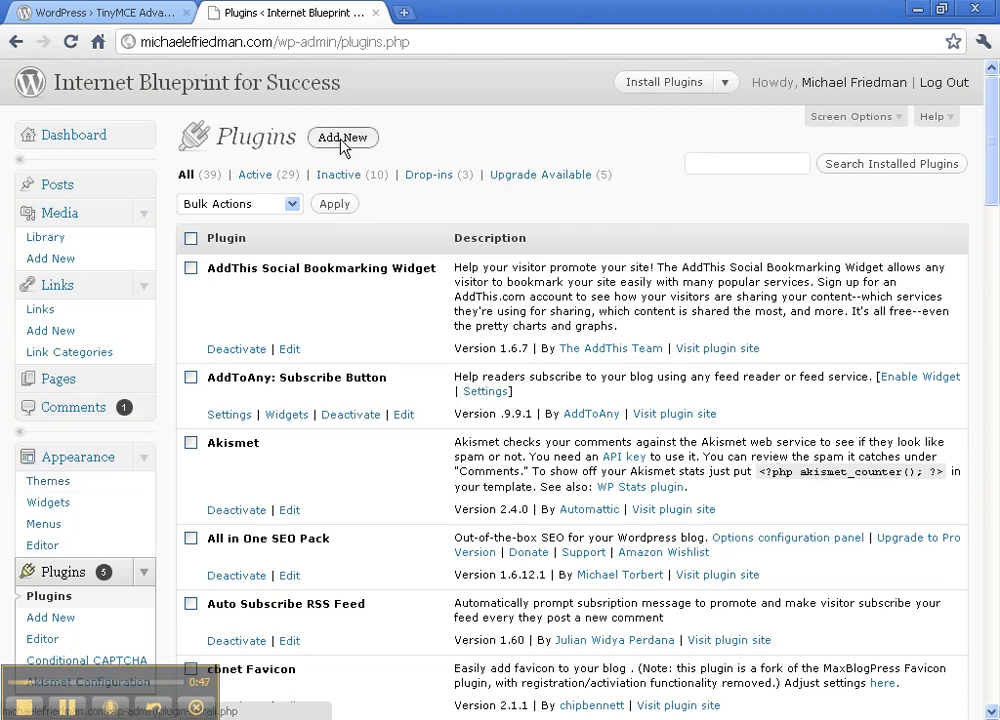
left_click(342, 137)
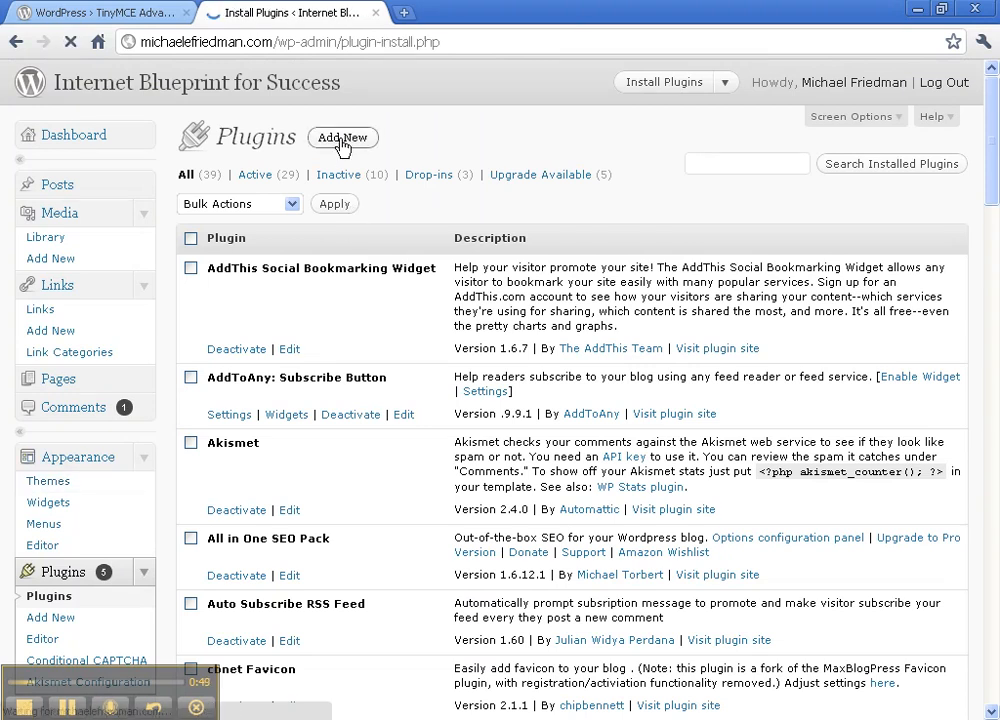
left_click(342, 137)
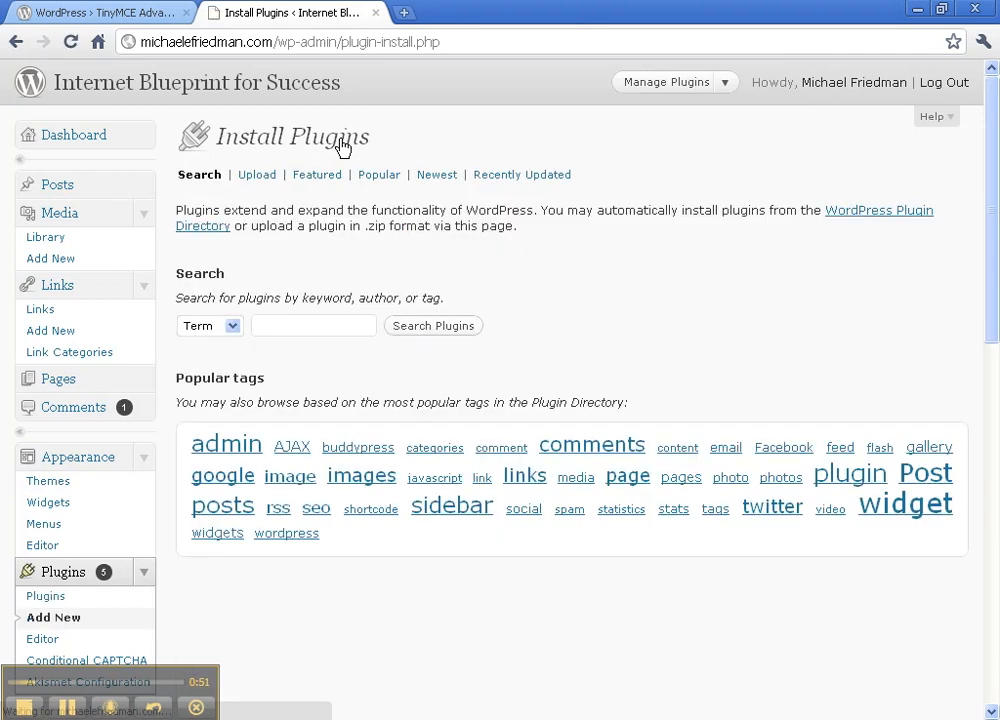
Step: Search plugins for 'tinymce' using the suggested term from typing 'ti'
left_click(313, 325)
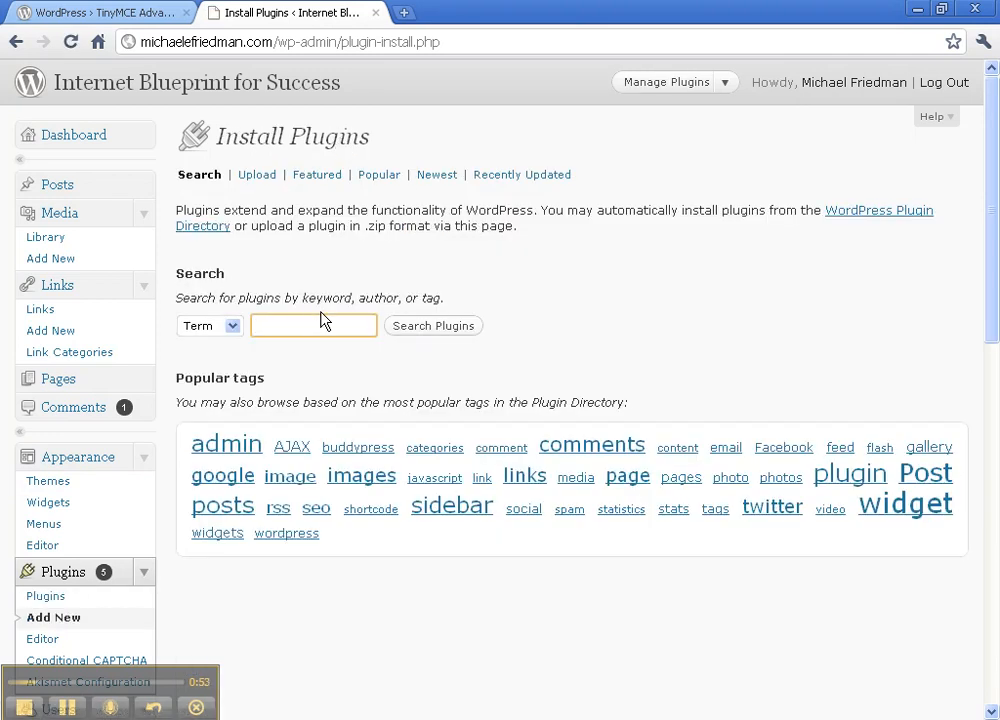
type("t")
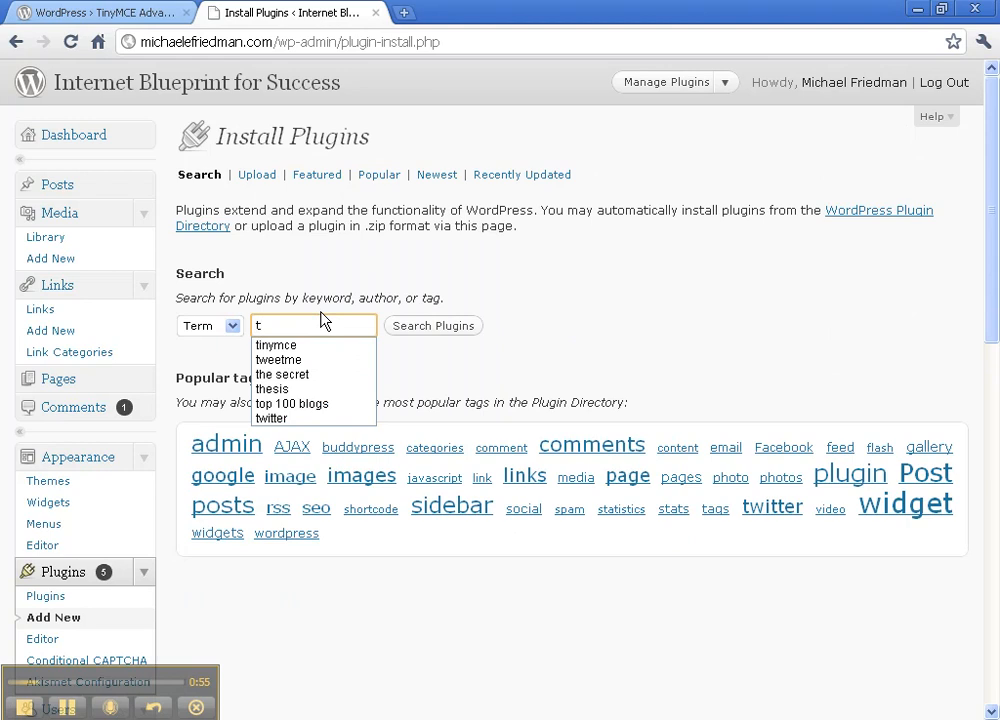
type("i")
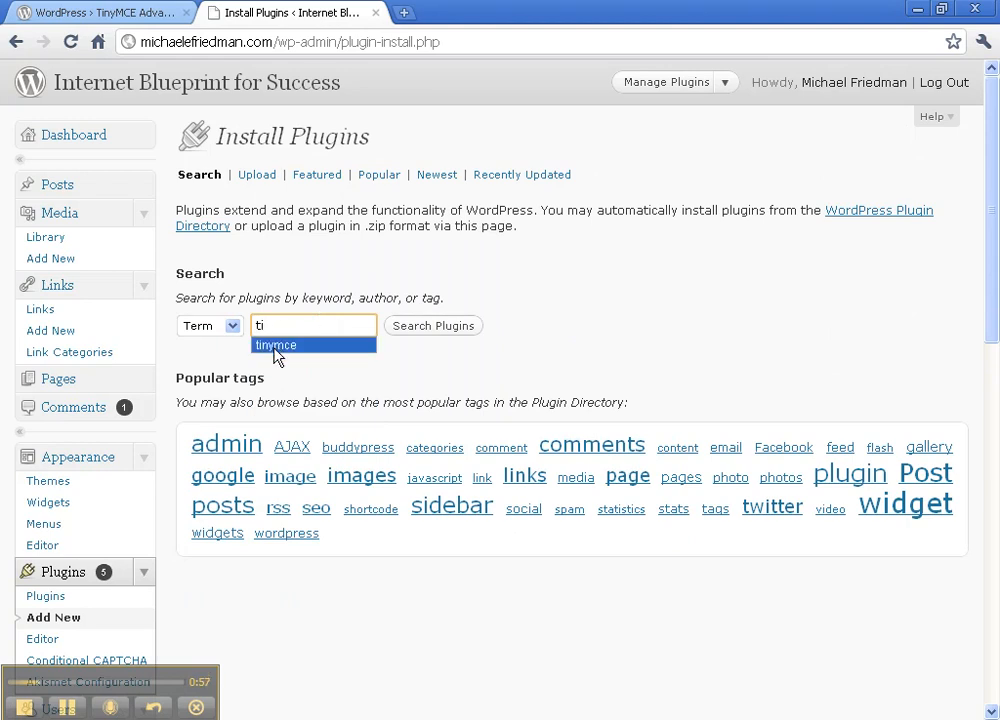
left_click(433, 326)
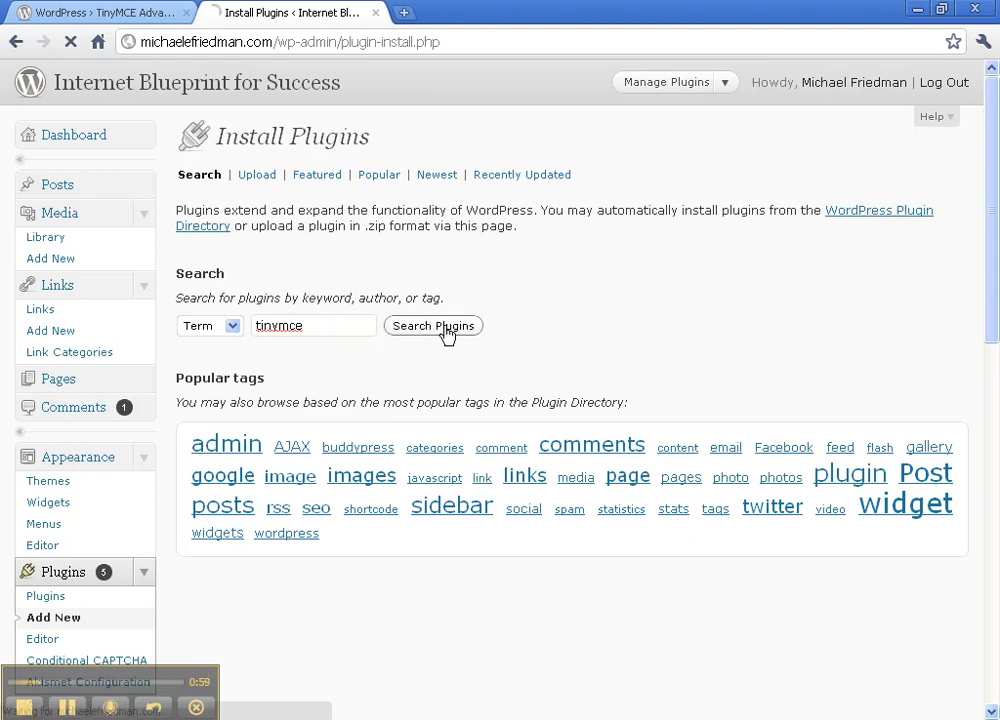
left_click(433, 326)
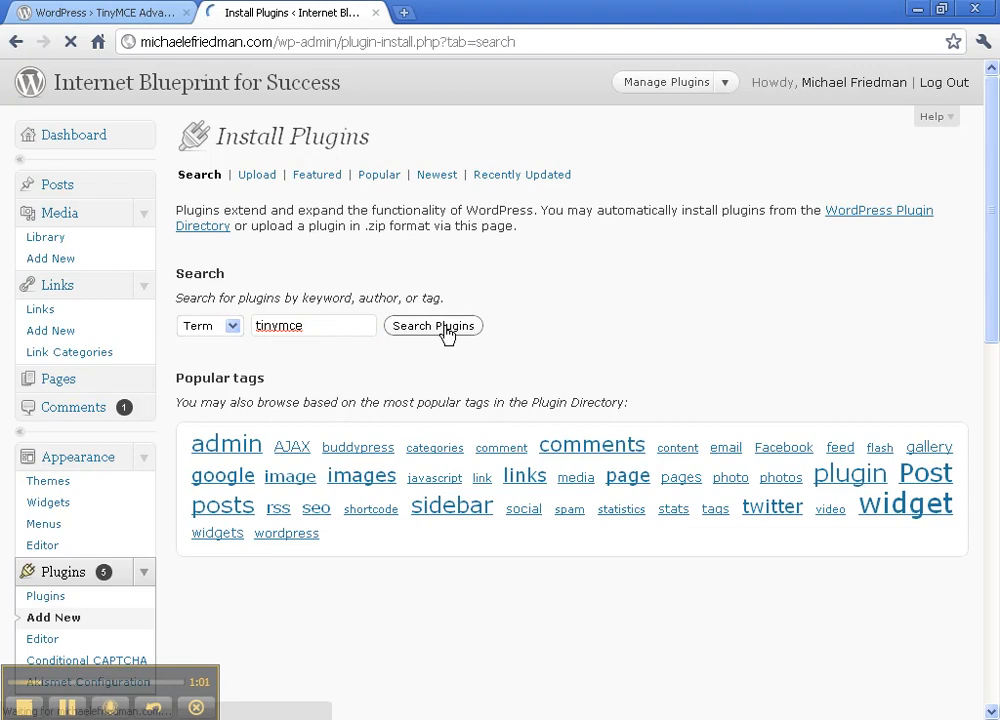
left_click(433, 326)
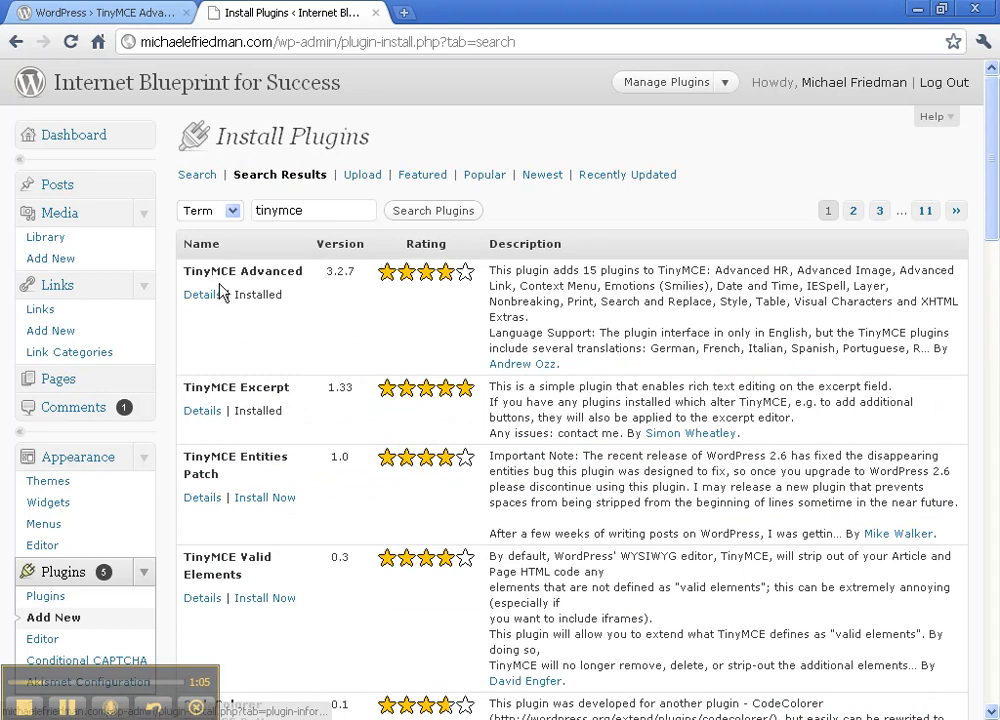
mouse_move(293, 316)
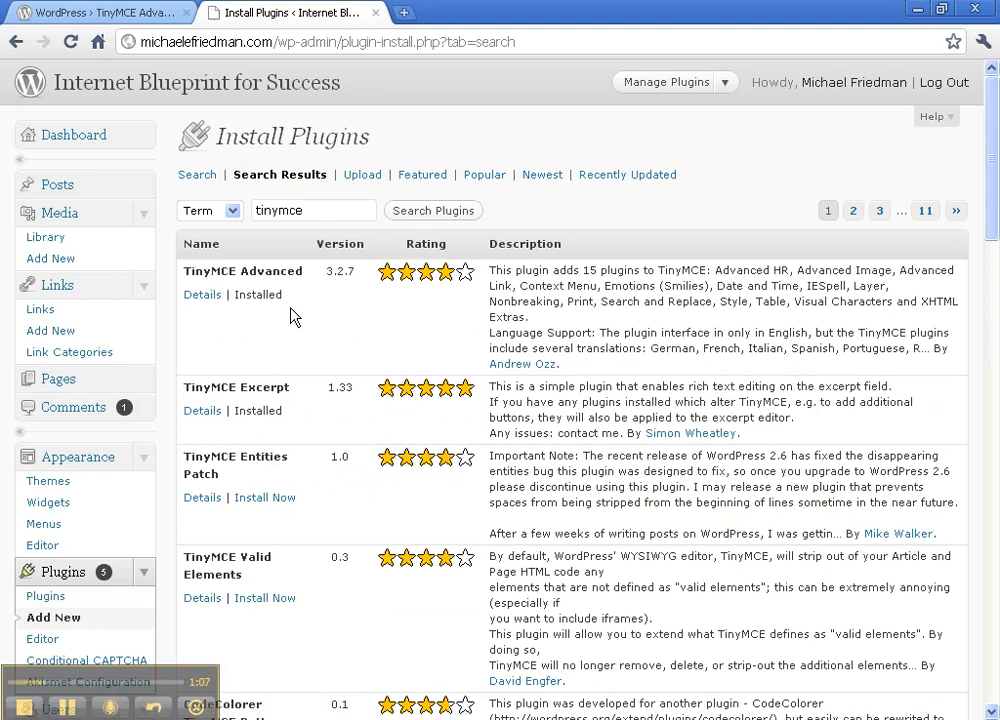
mouse_move(276, 513)
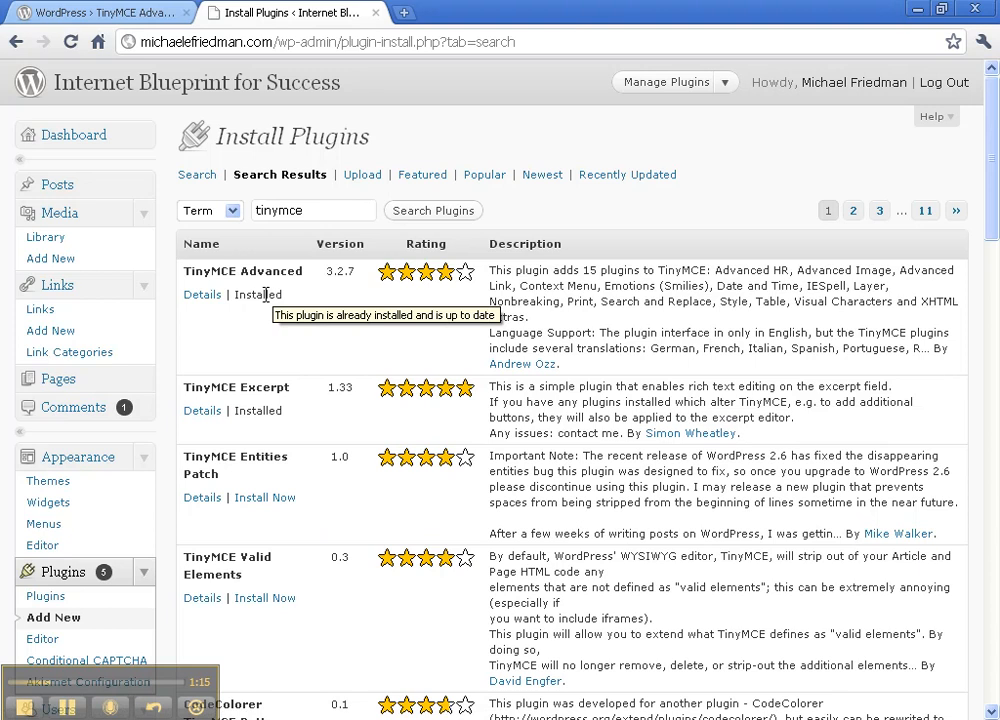
mouse_move(258, 294)
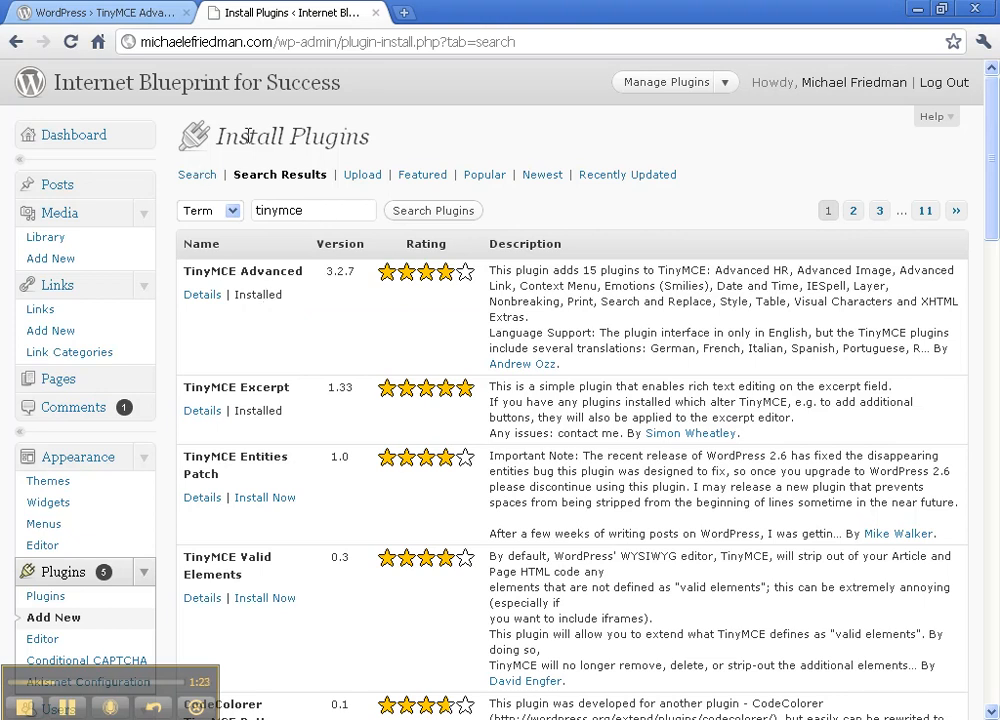
mouse_move(780, 147)
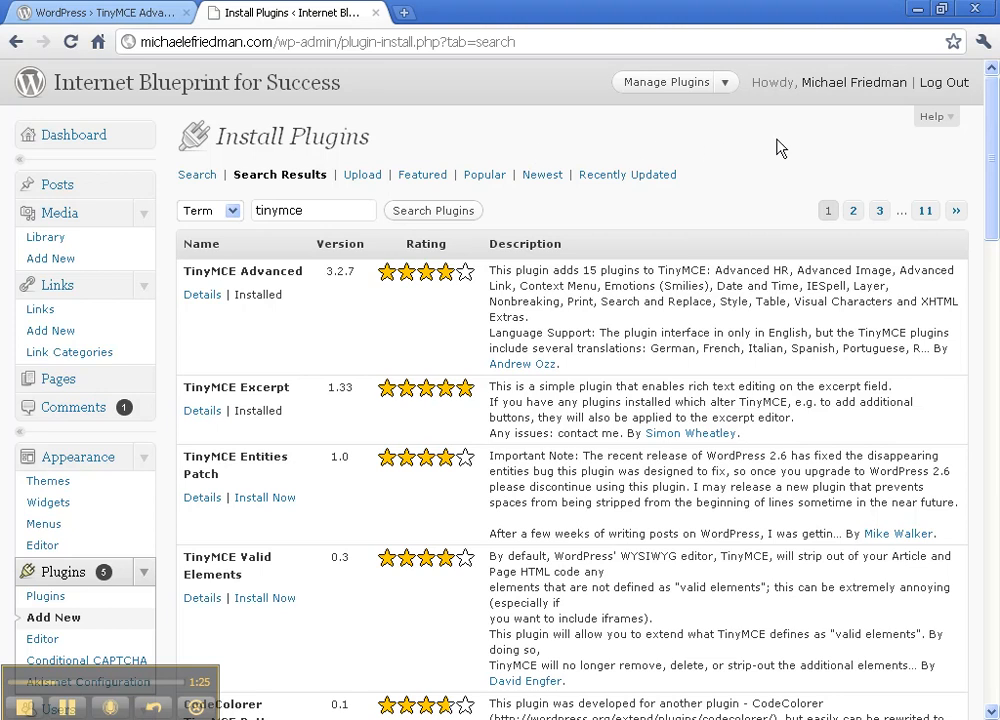
mouse_move(876, 148)
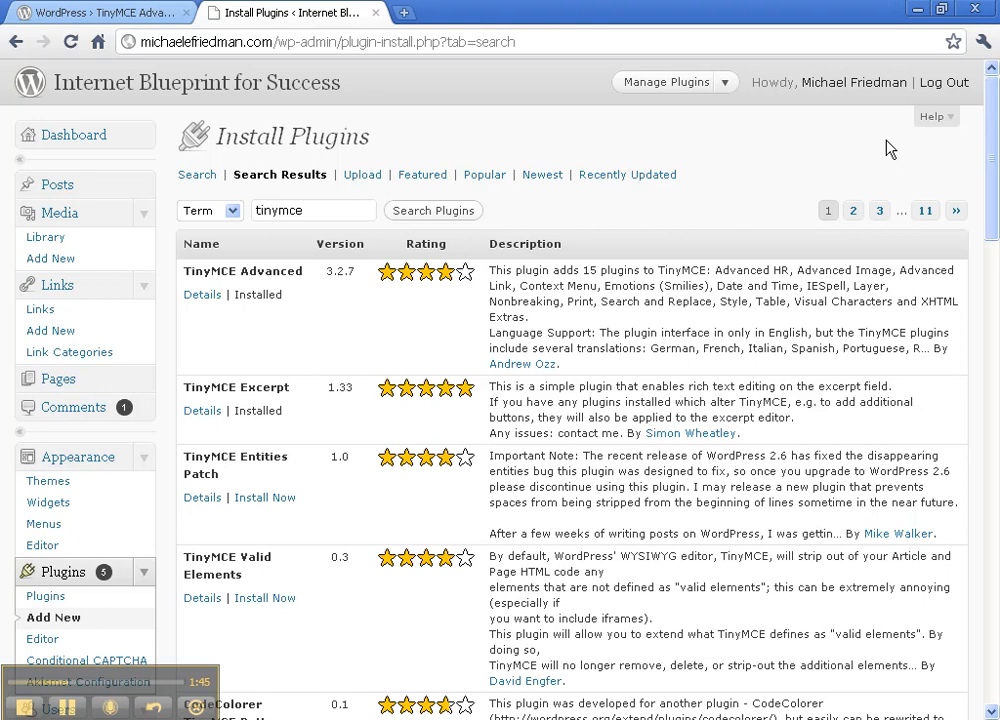
mouse_move(862, 182)
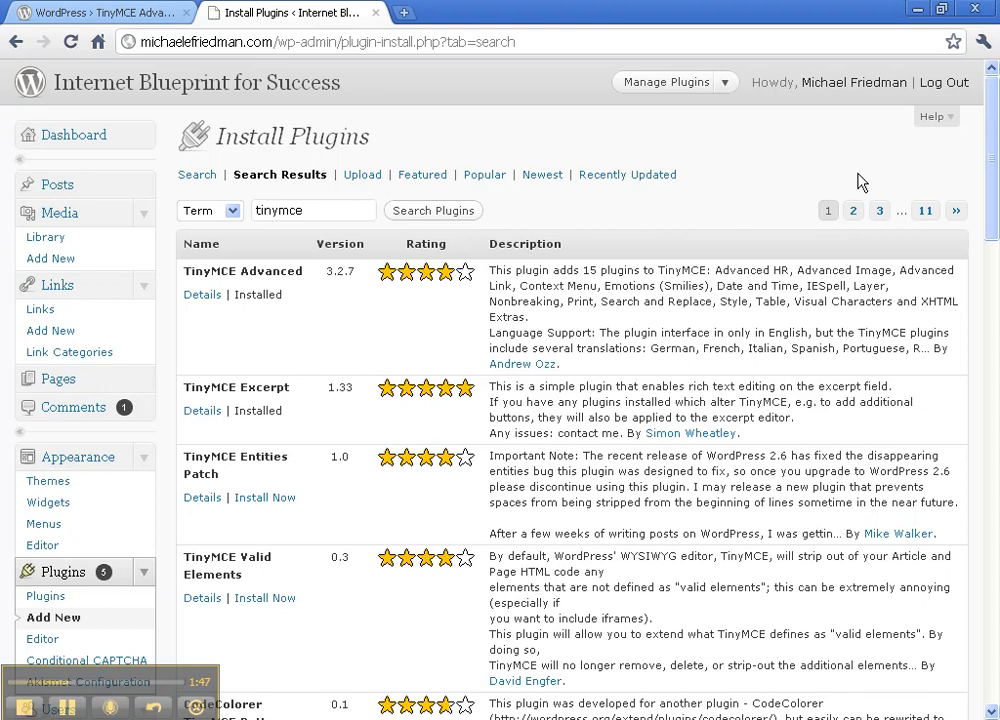
mouse_move(852, 172)
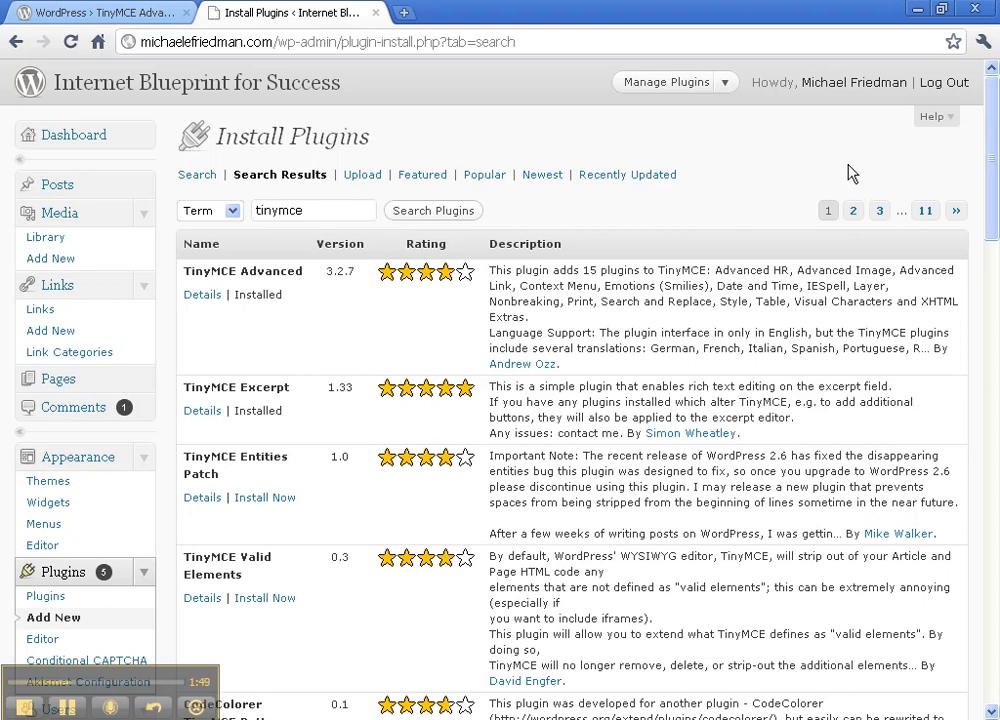
mouse_move(352, 301)
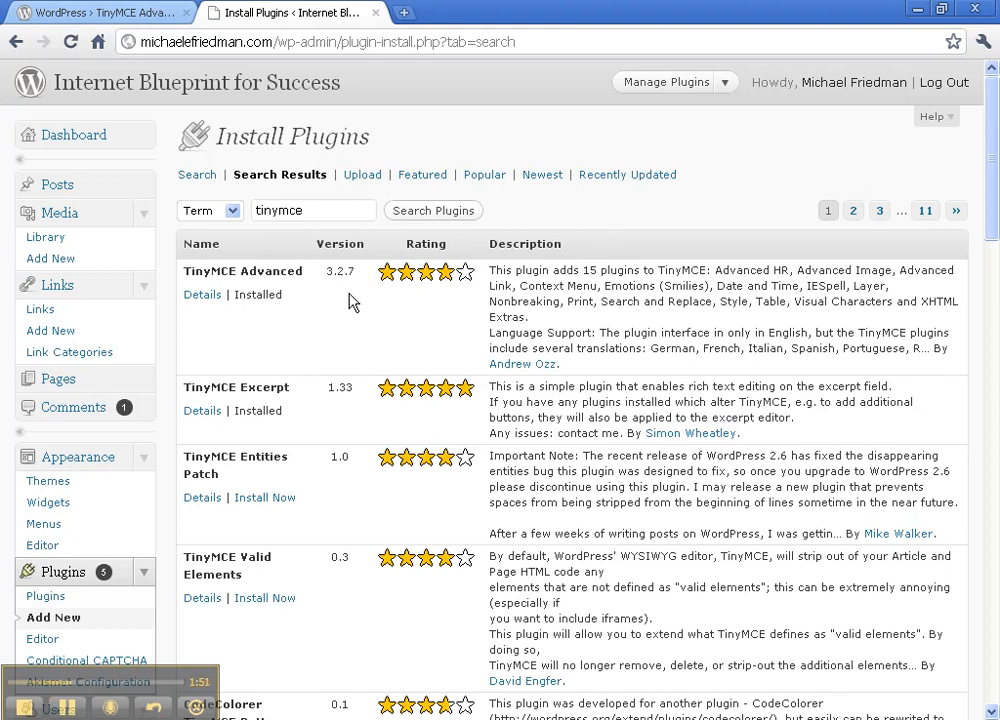
Step: Scroll the admin sidebar and choose Settings > TinyMCE Advanced
scroll("down", 3)
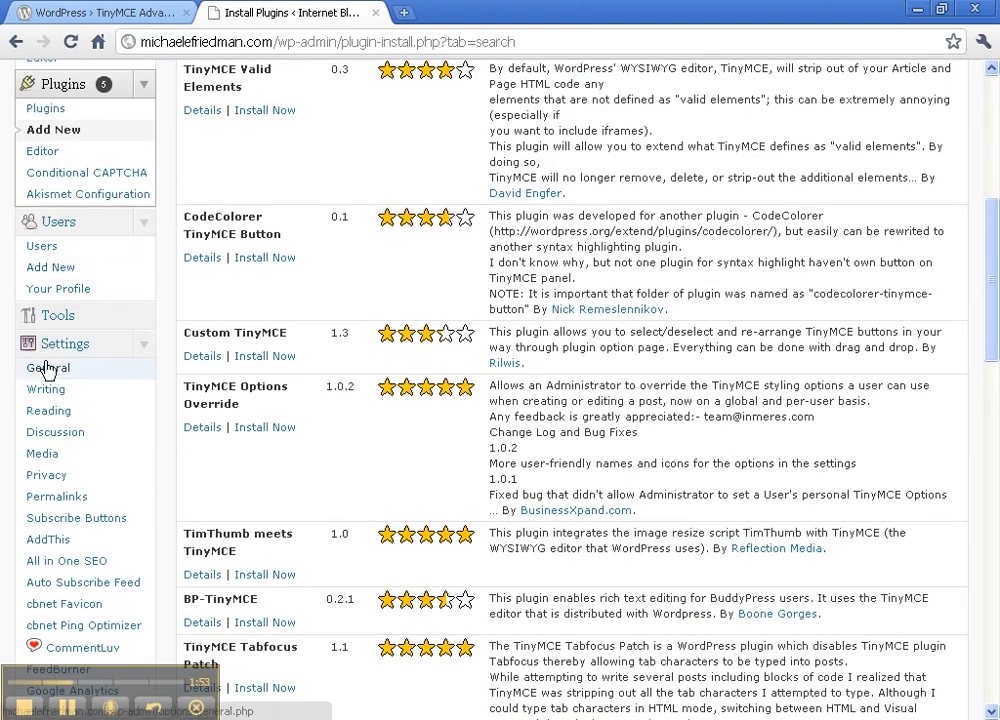
scroll("down", 3)
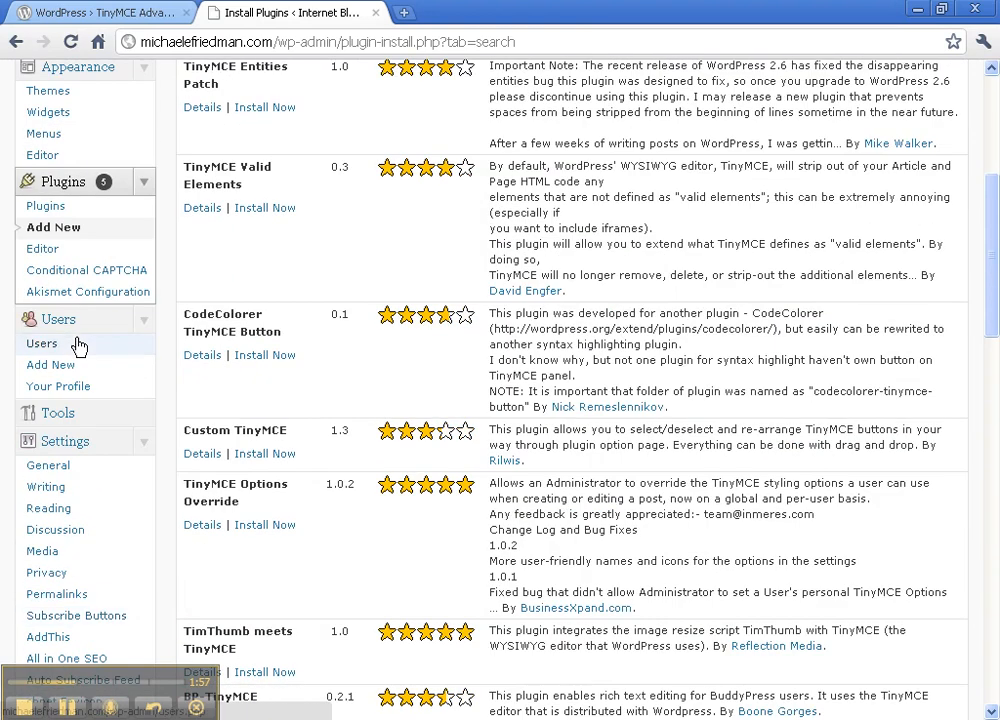
scroll("down", 3)
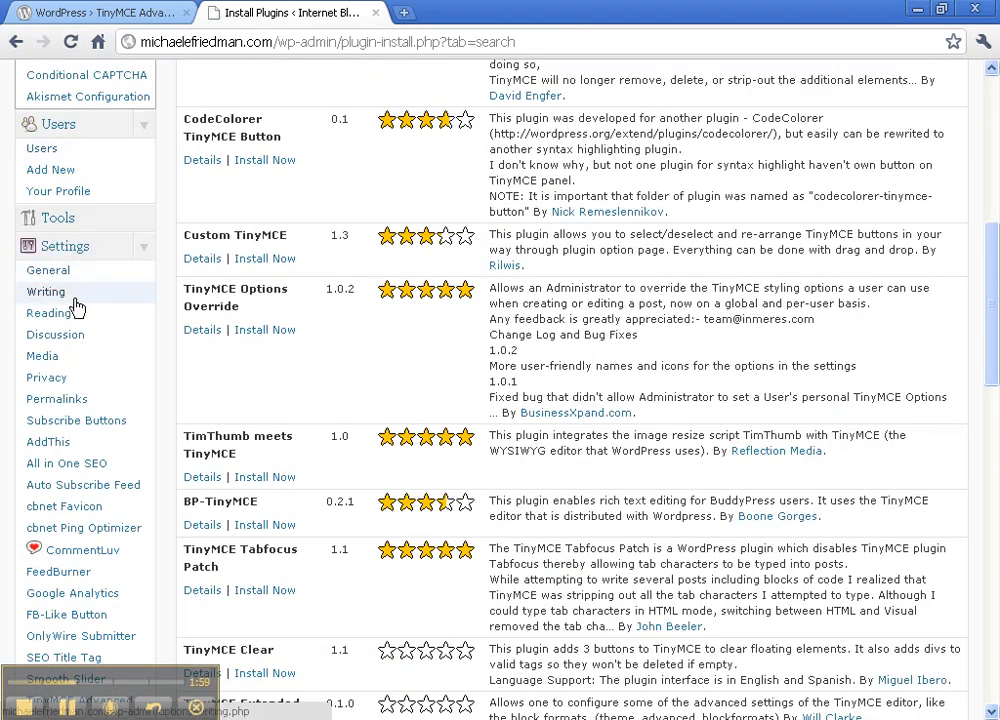
scroll("down", 3)
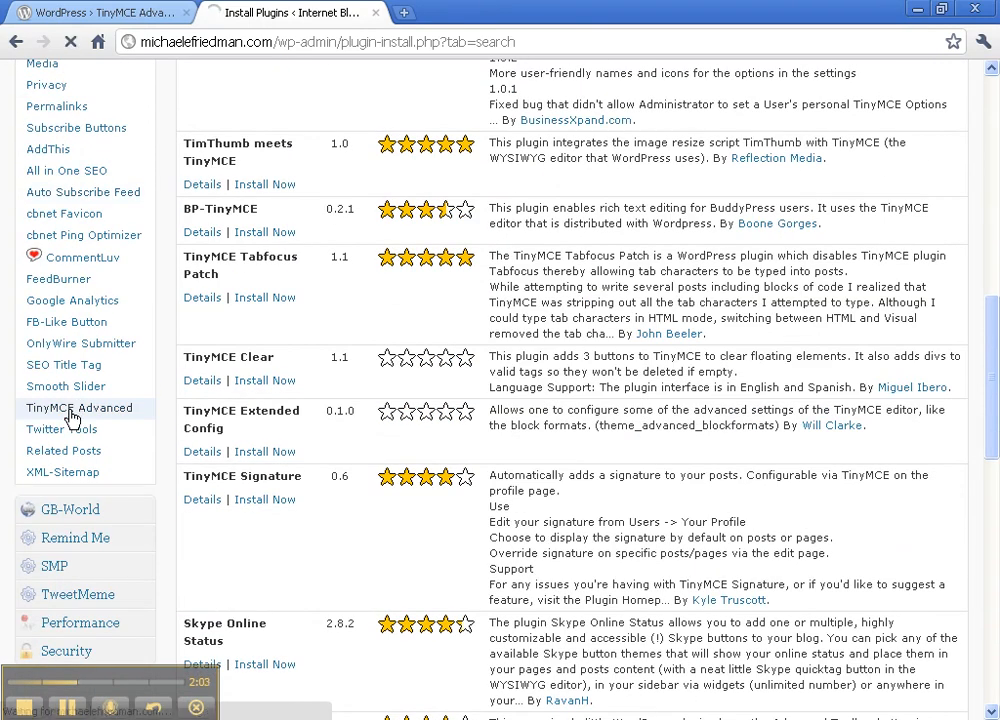
left_click(79, 407)
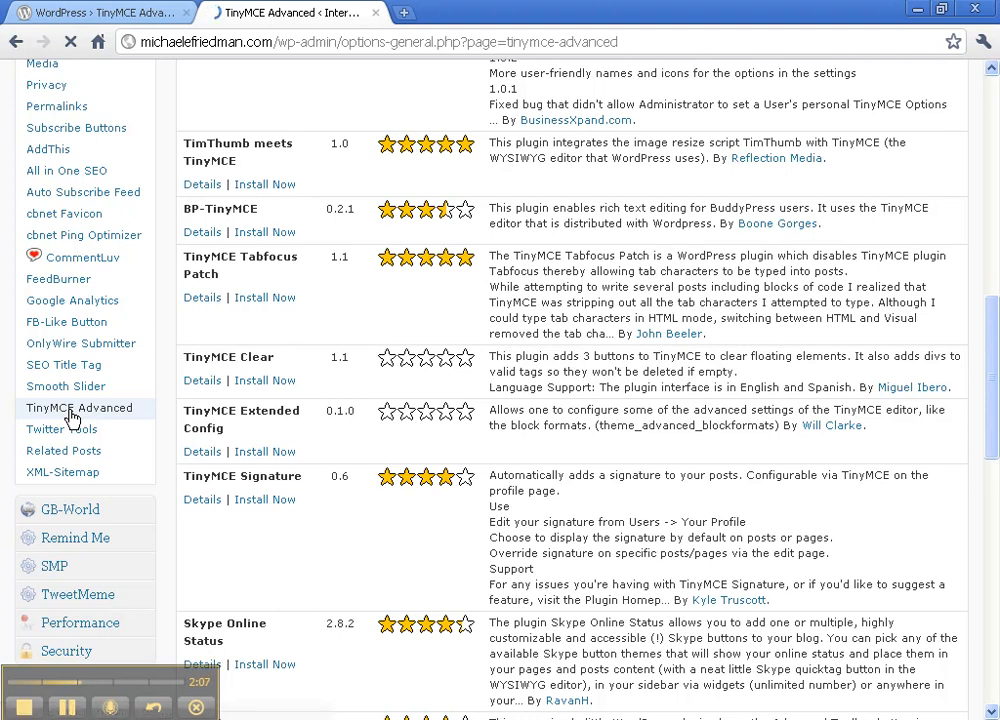
Step: Review the TinyMCE Buttons Arrangement toolbars with font size and family, then go to Posts
left_click(80, 408)
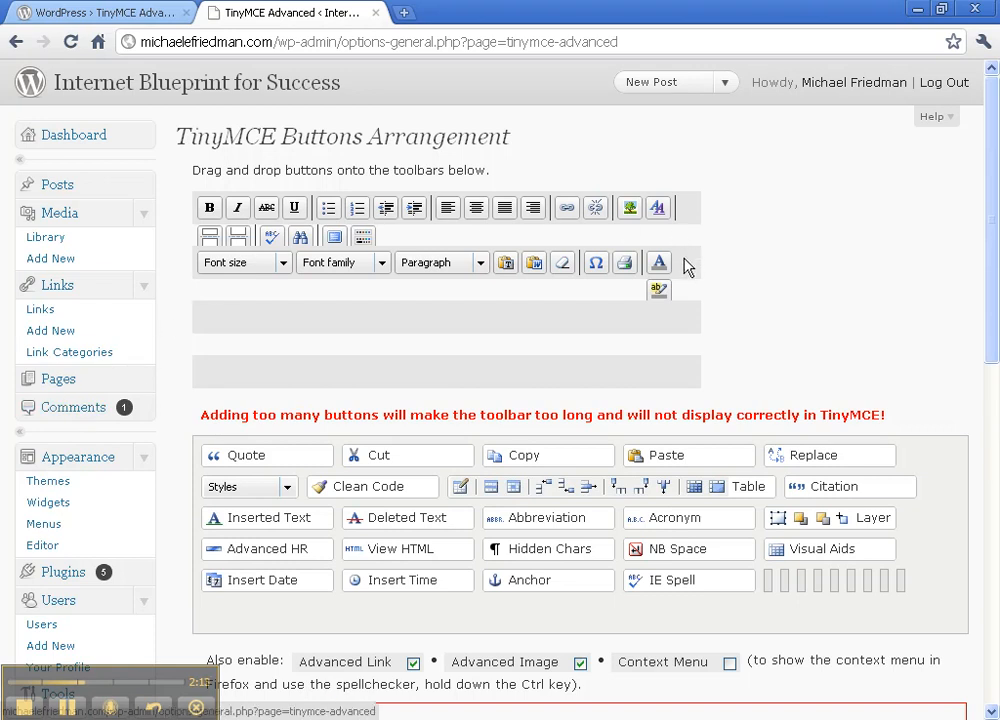
mouse_move(473, 251)
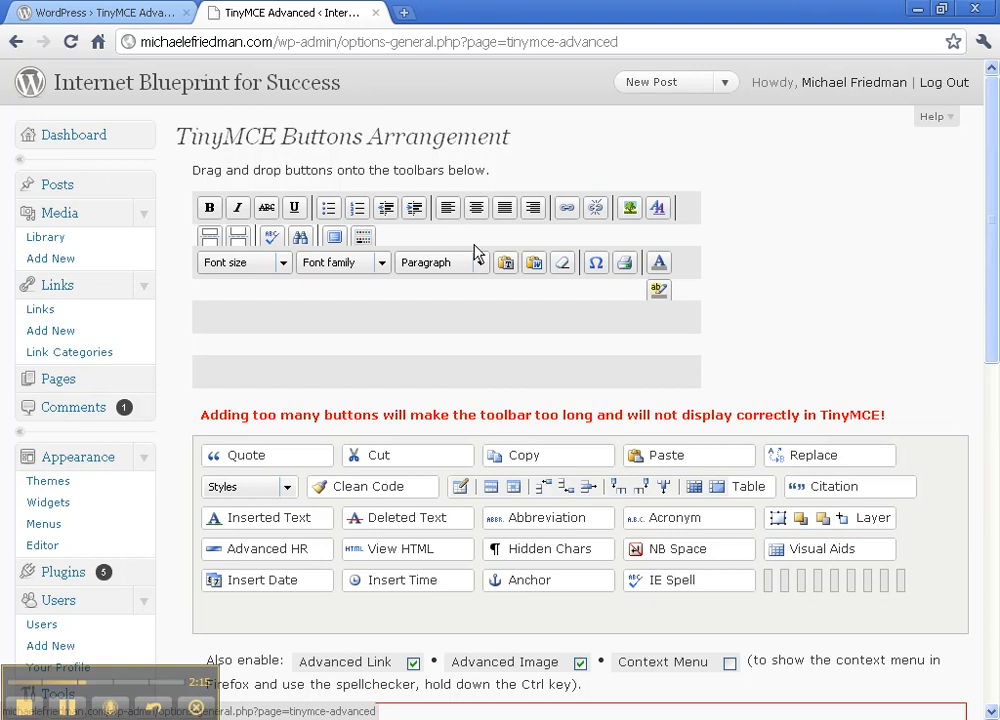
scroll("down", 3)
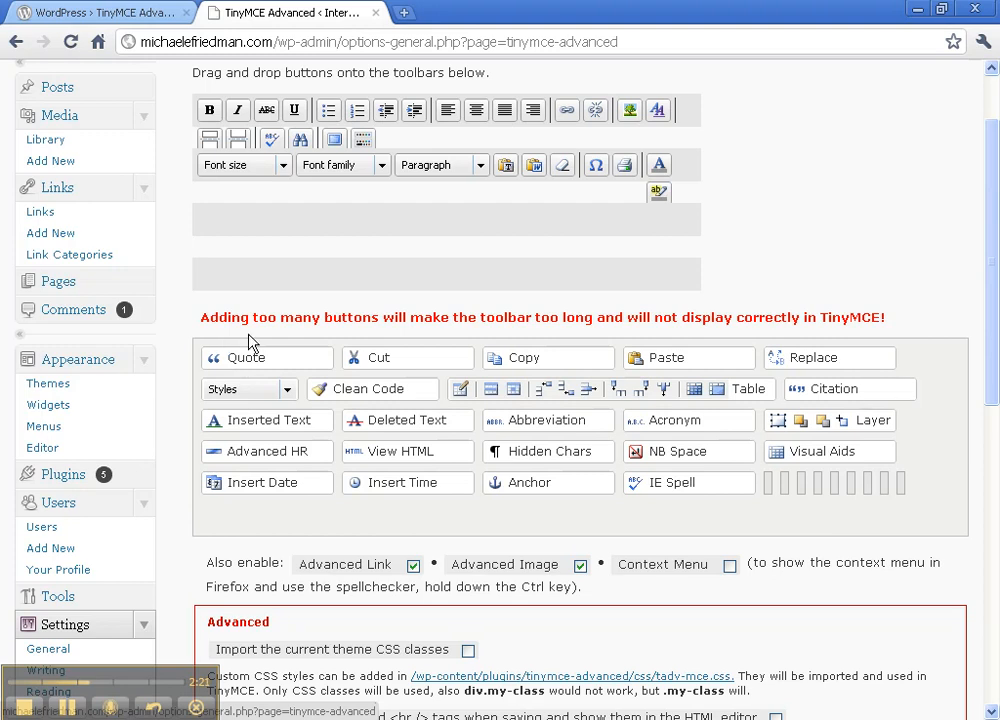
mouse_move(585, 335)
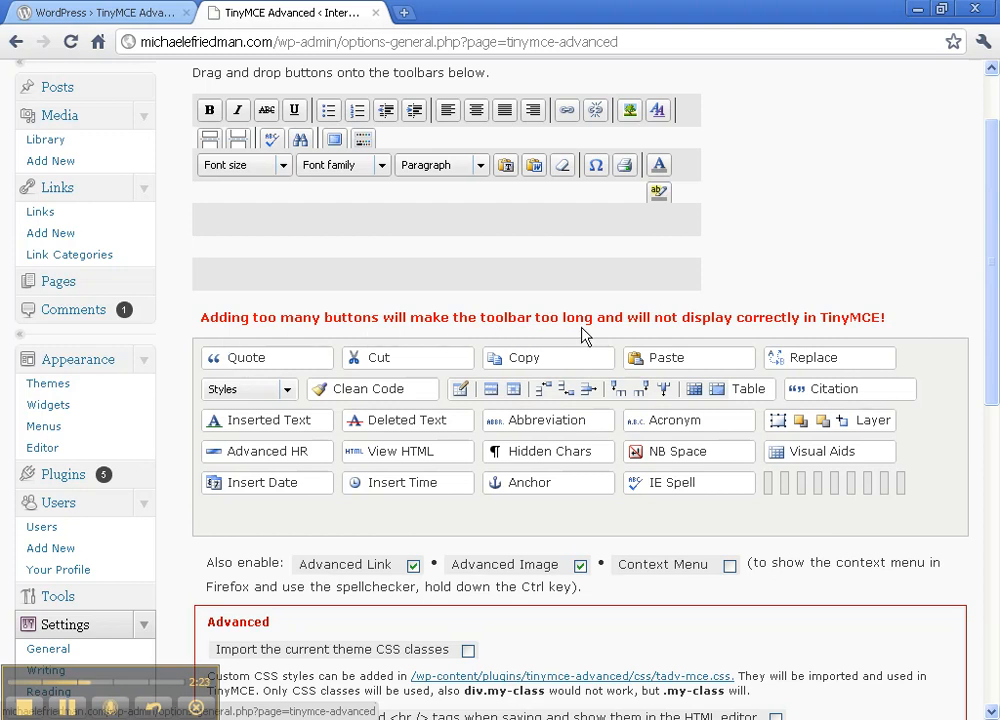
mouse_move(790, 349)
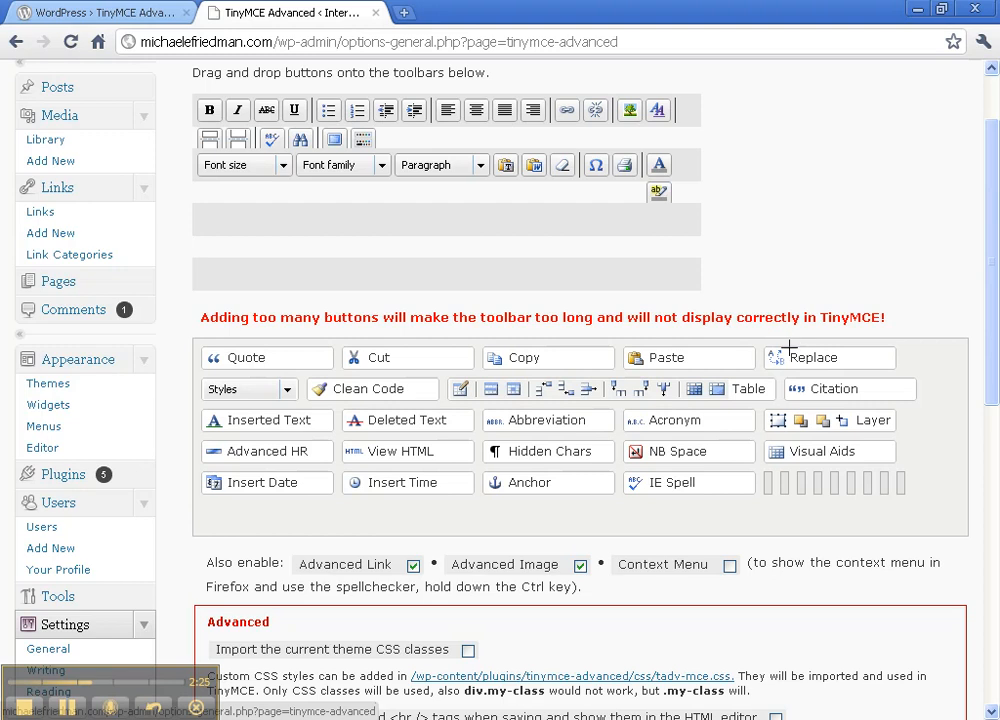
mouse_move(742, 463)
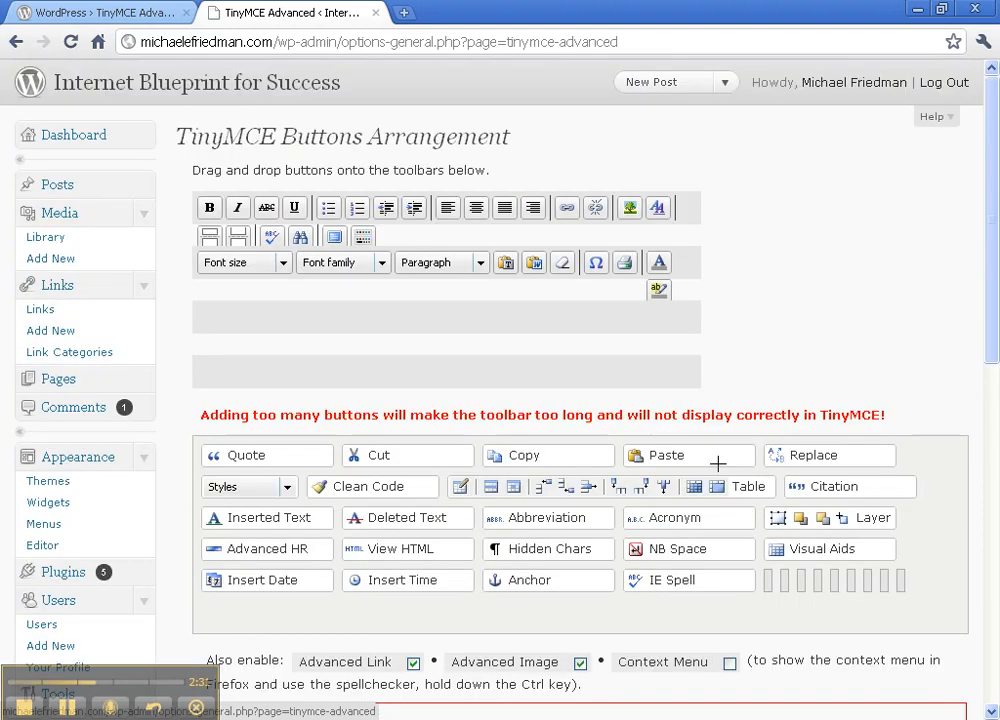
mouse_move(428, 358)
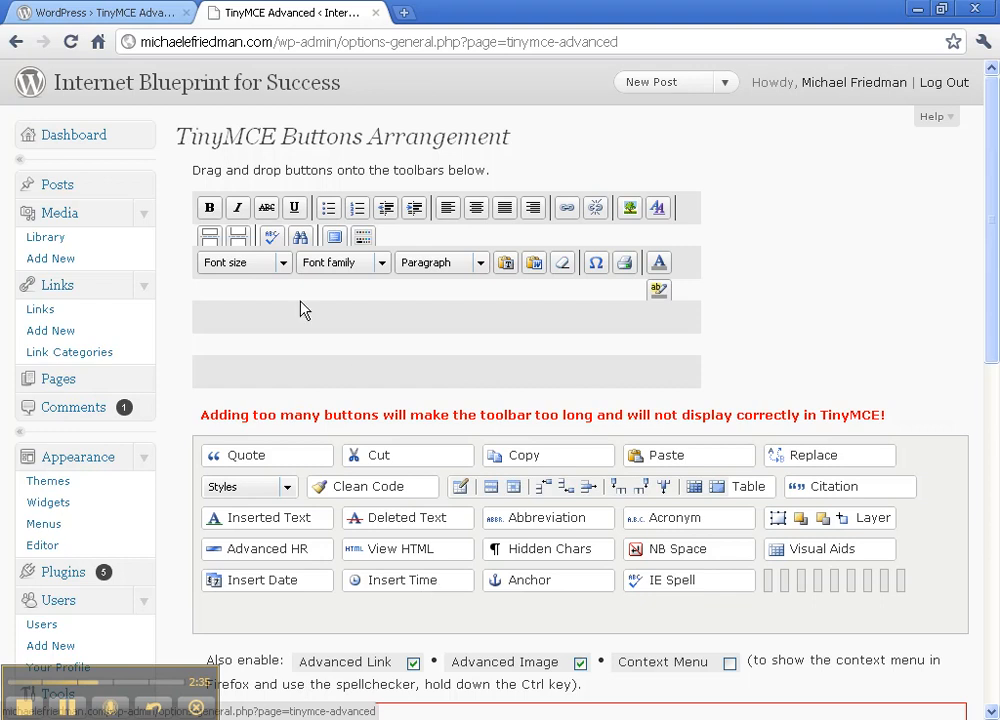
mouse_move(343, 262)
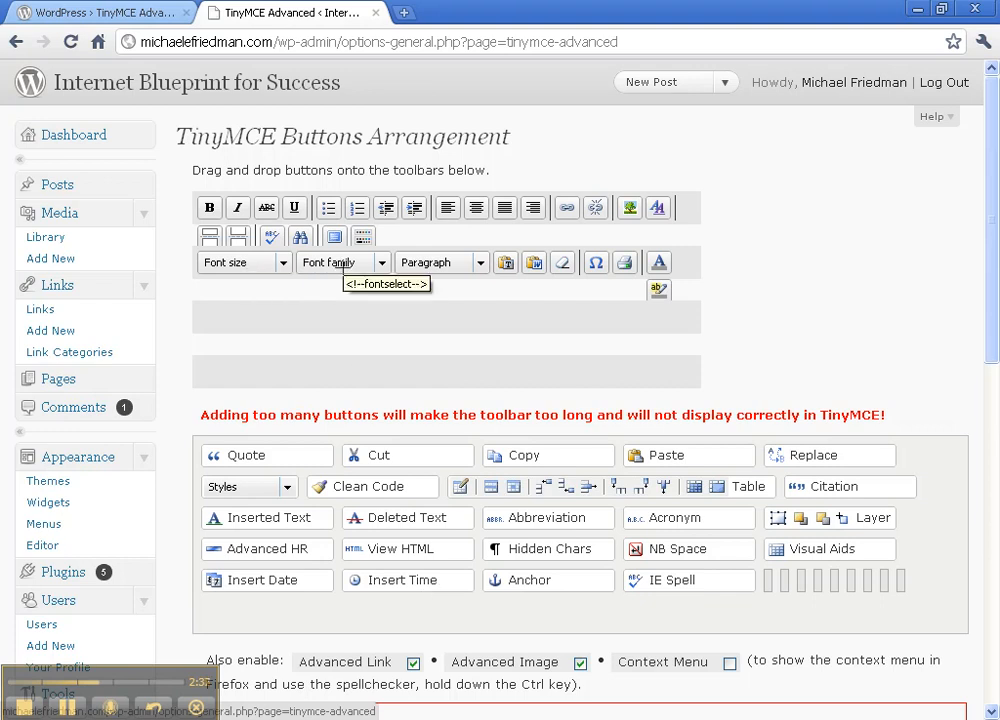
mouse_move(305, 350)
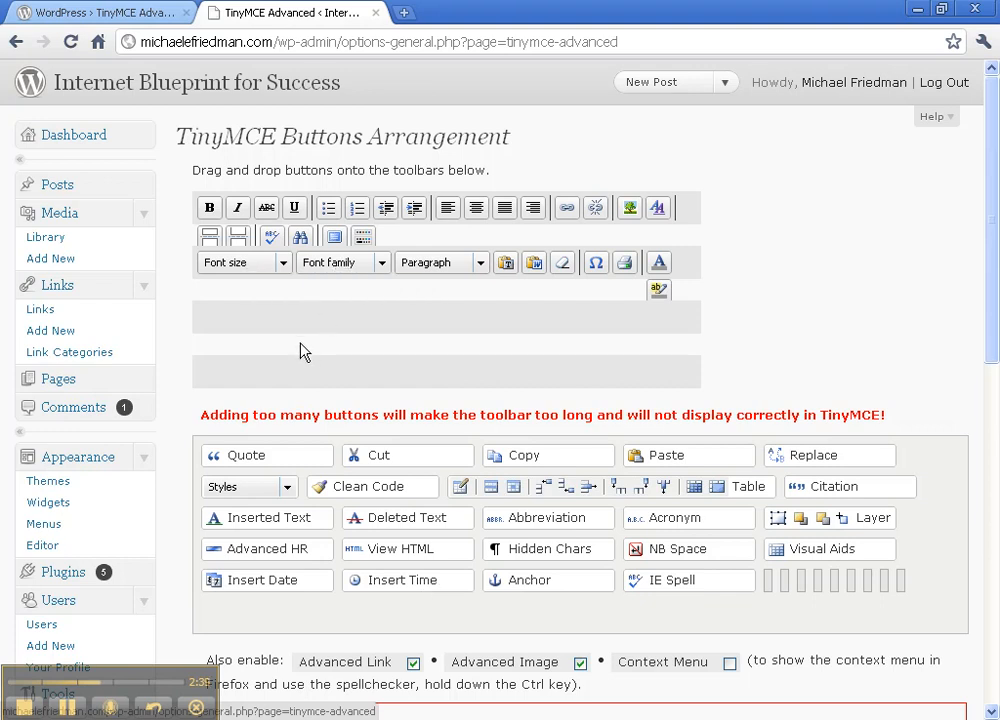
mouse_move(57, 189)
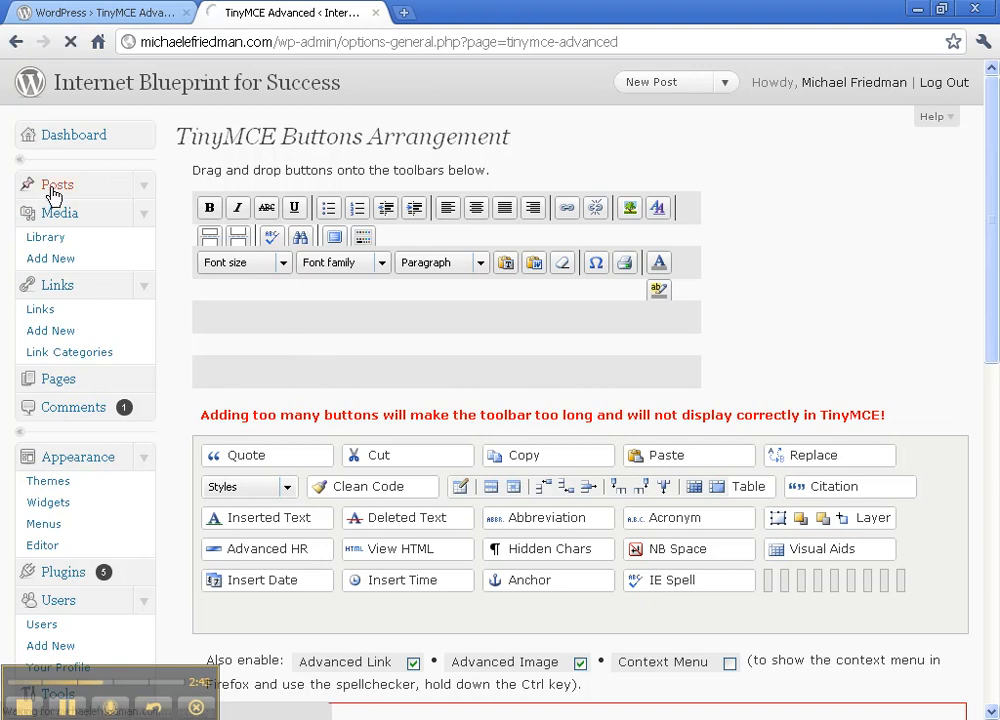
left_click(57, 184)
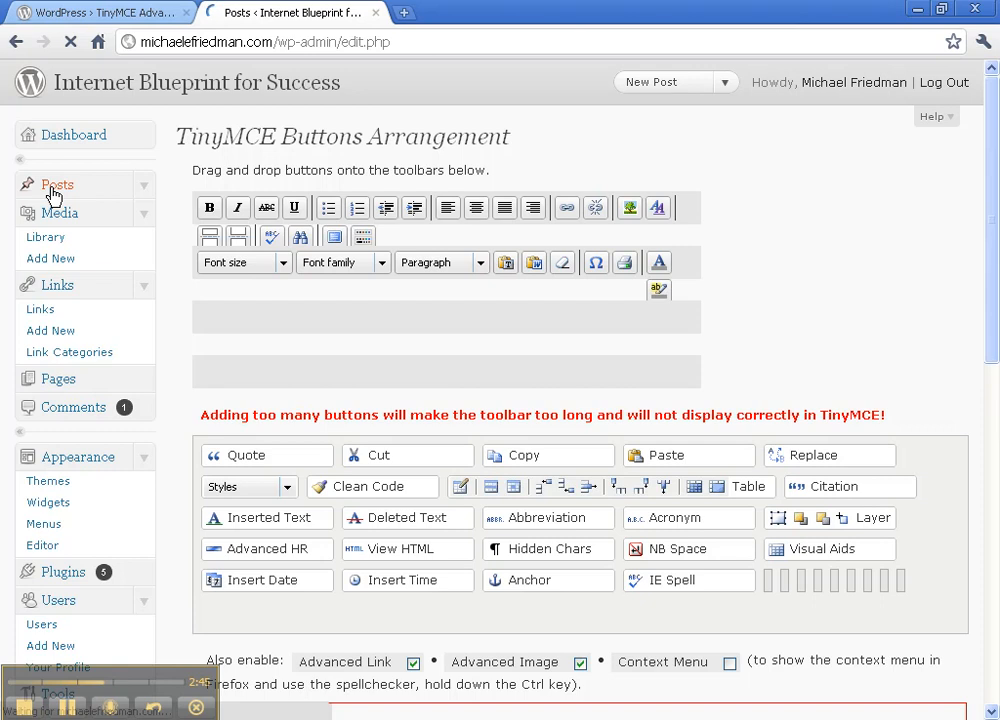
Step: Start a new post via Posts > Add New and expand its Format list
left_click(57, 185)
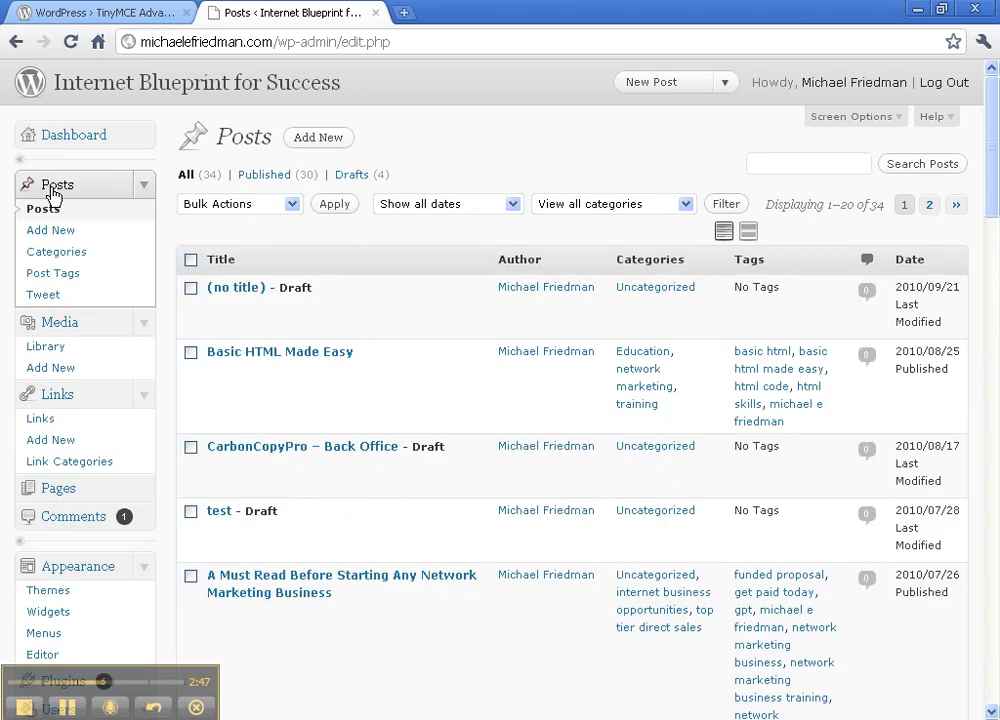
left_click(50, 230)
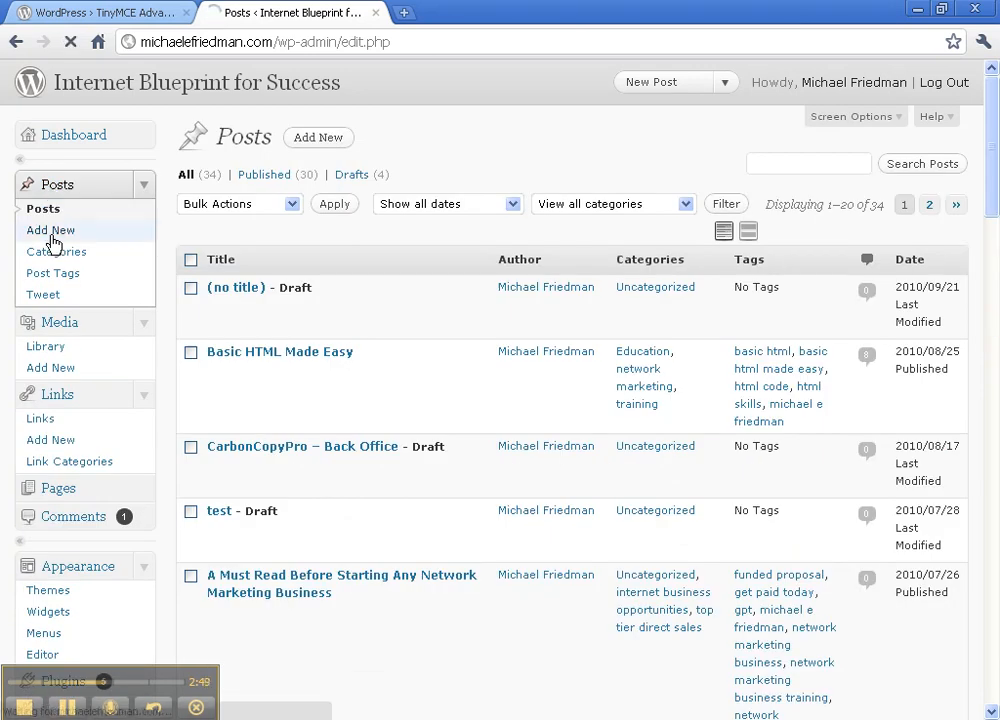
left_click(51, 230)
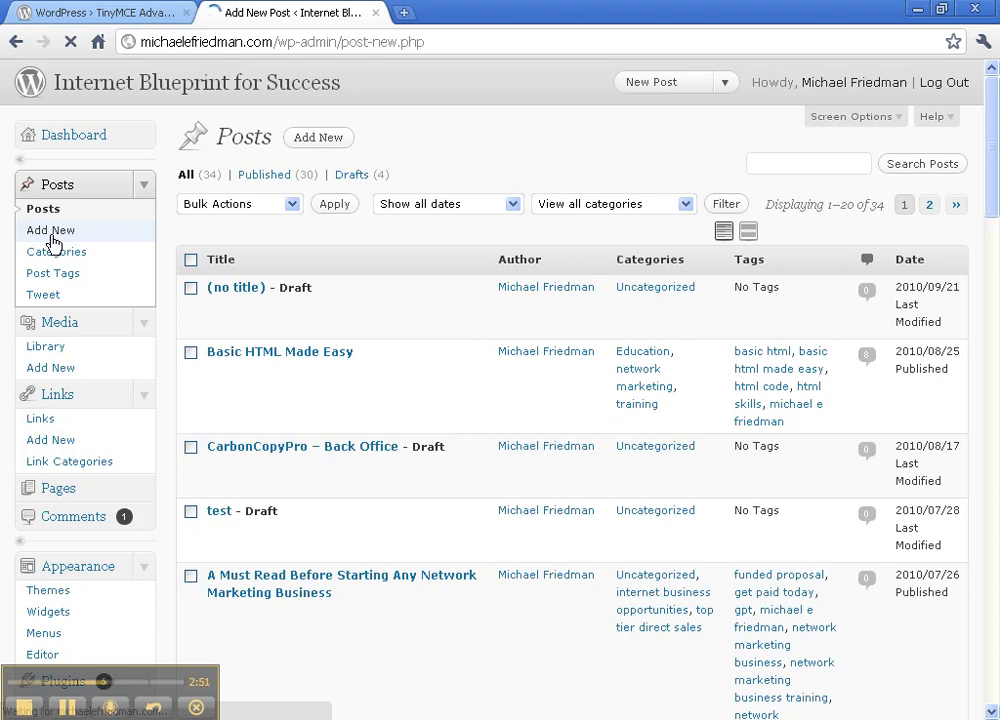
left_click(50, 230)
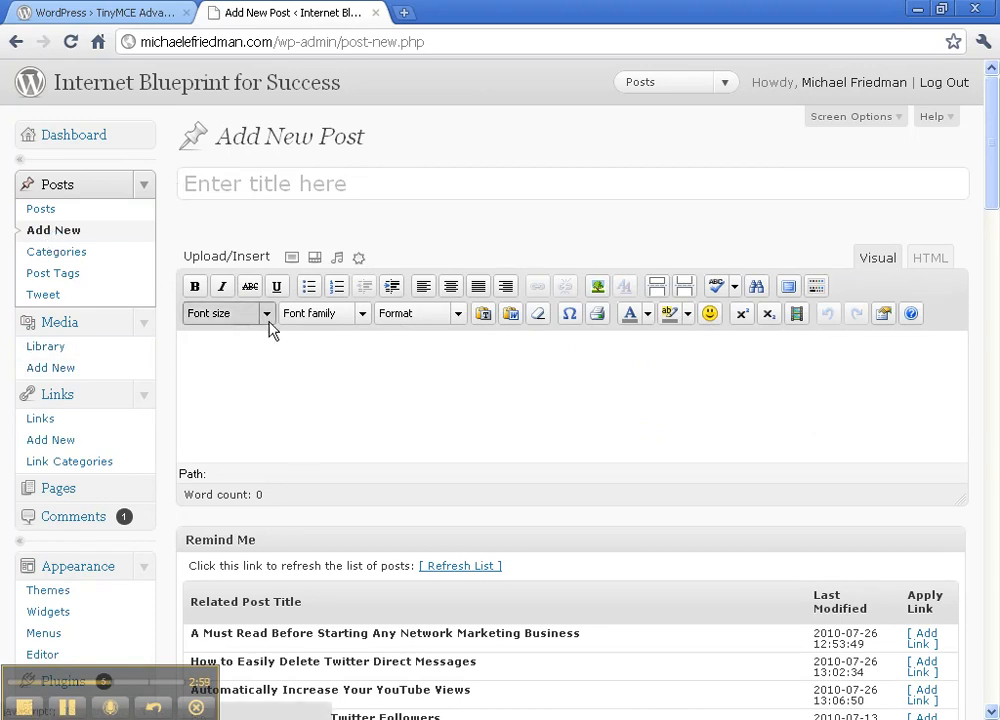
left_click(228, 313)
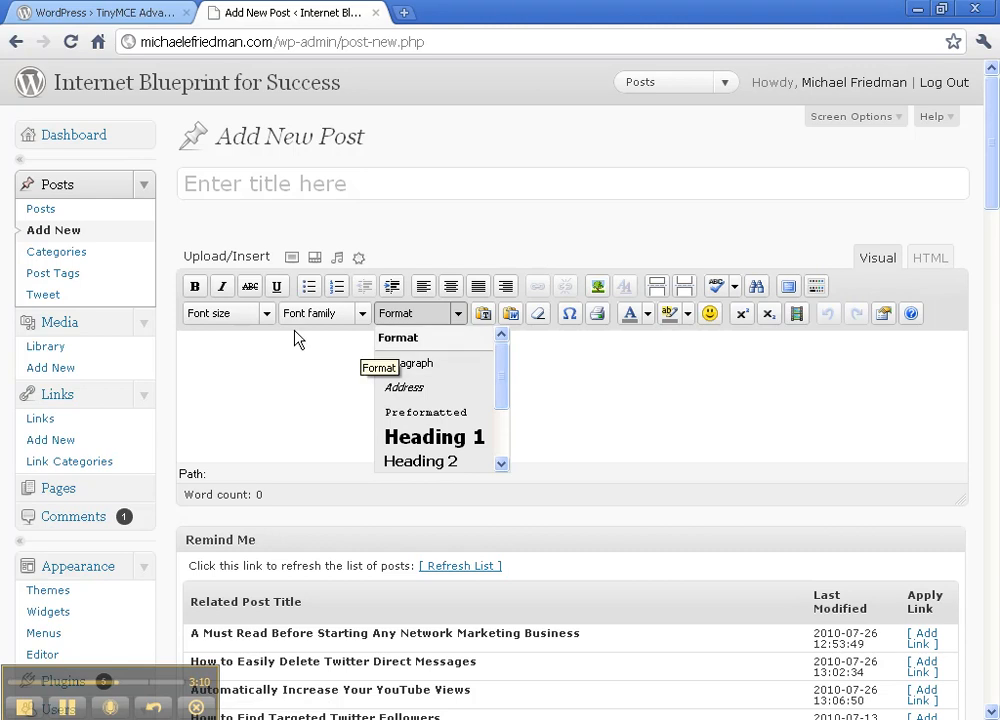
Step: Expand the Font family list showing Andale Mono, Arial and Verdana
left_click(225, 313)
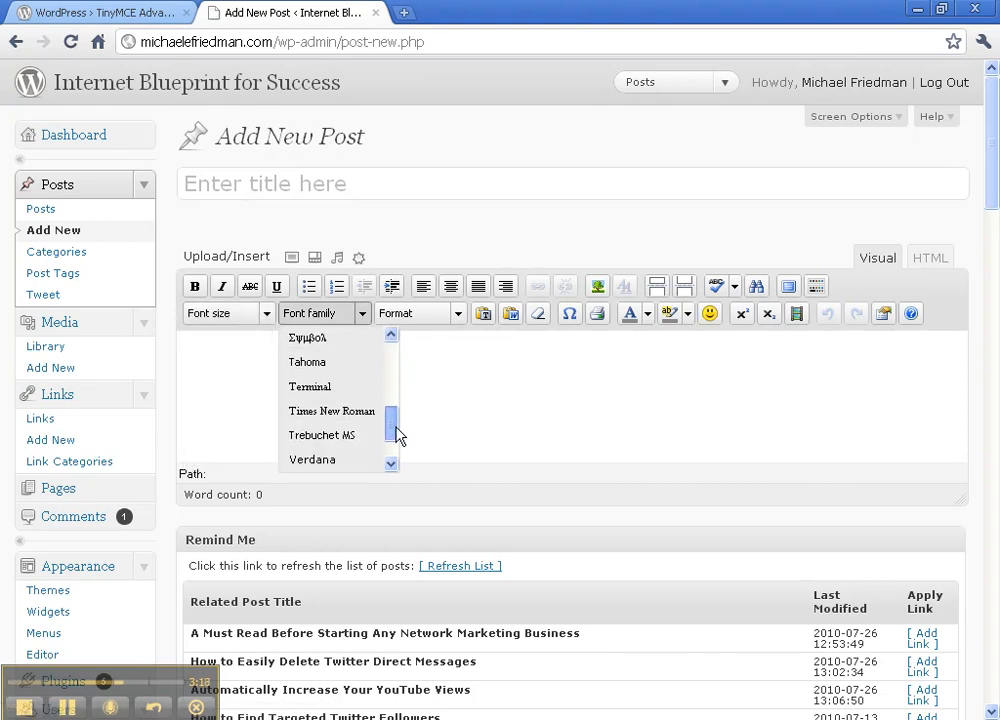
scroll("up", 3)
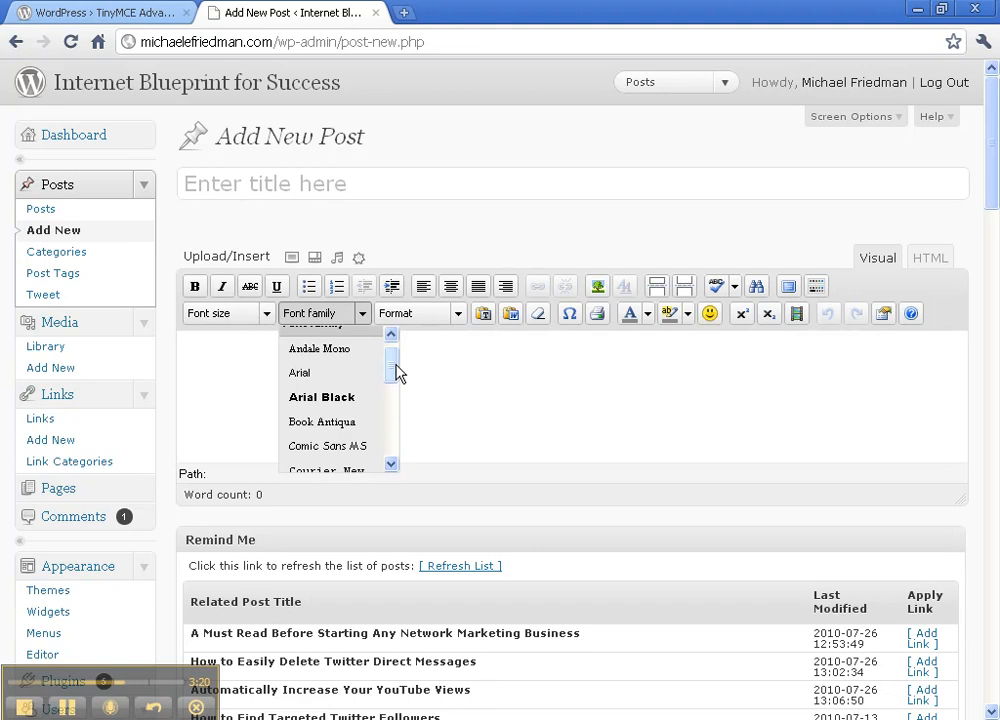
mouse_move(590, 386)
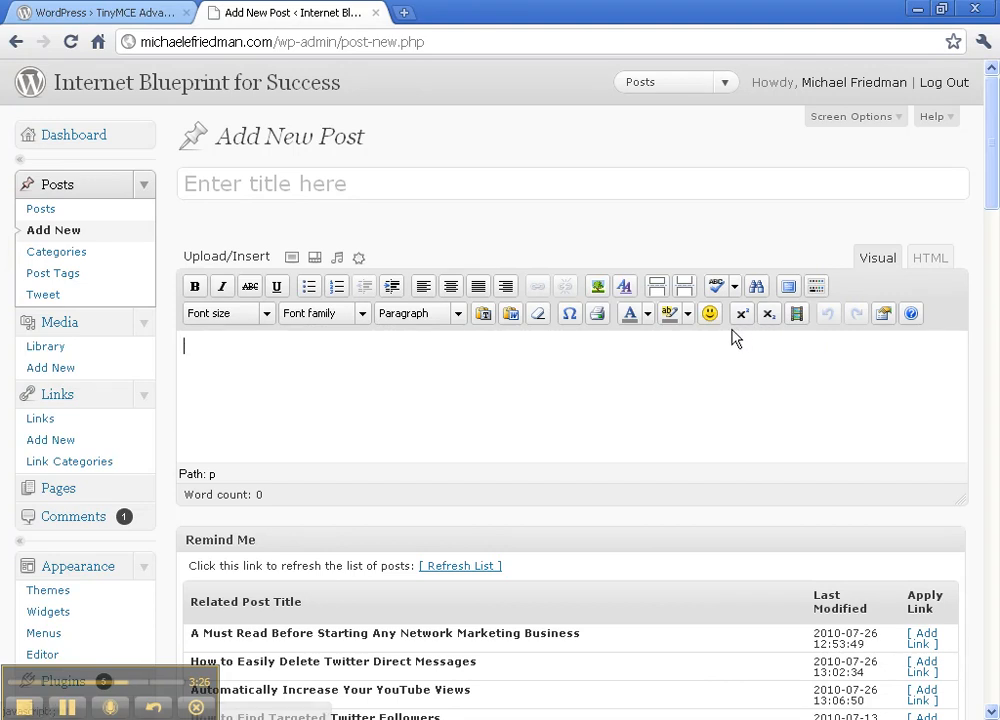
mouse_move(710, 313)
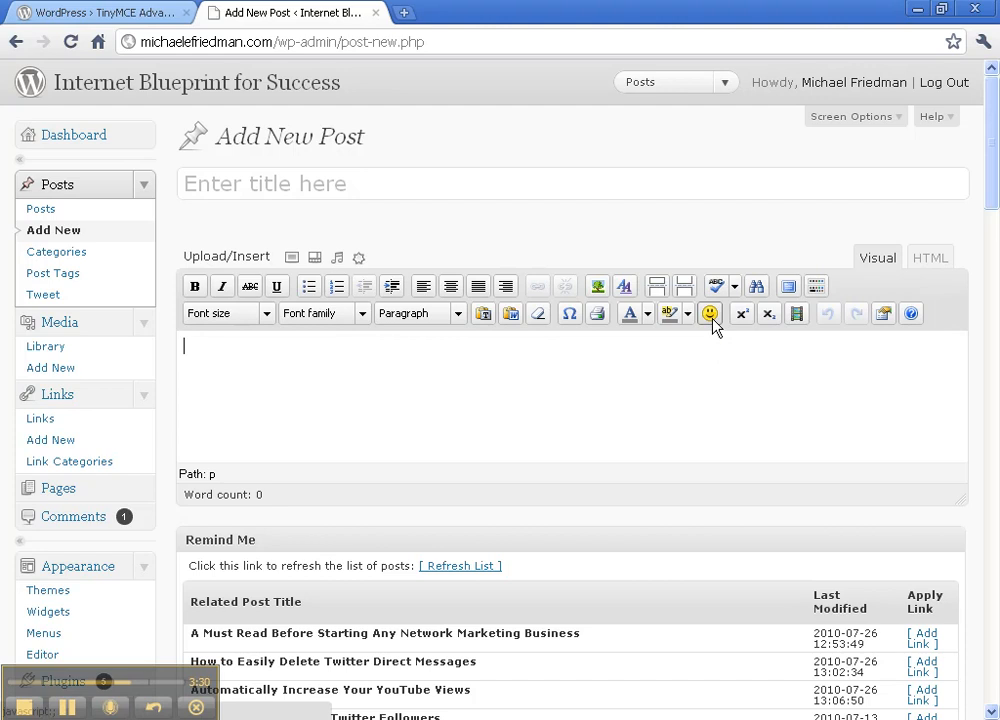
Step: Insert the sunglasses 8-) smiley from the Emotions picker into the post body
left_click(710, 313)
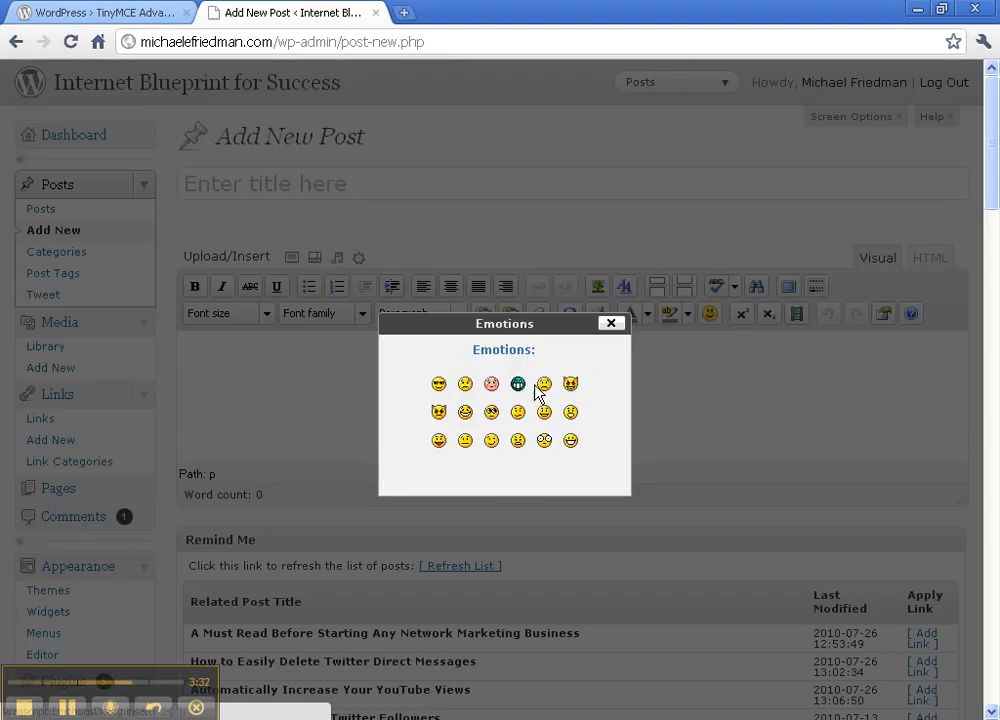
mouse_move(443, 395)
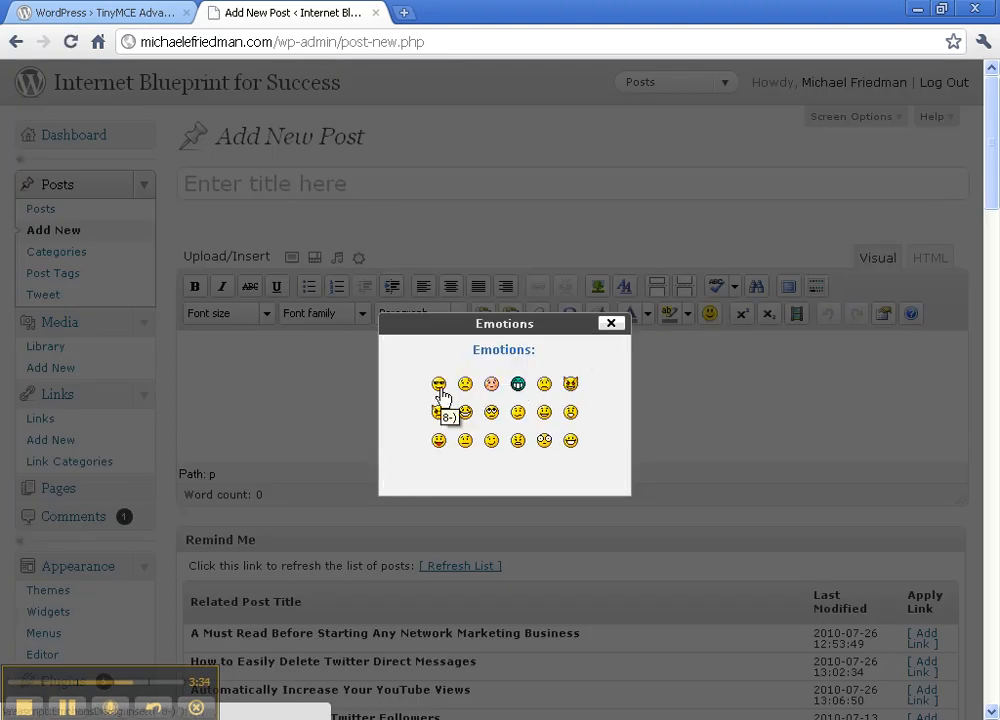
left_click(438, 412)
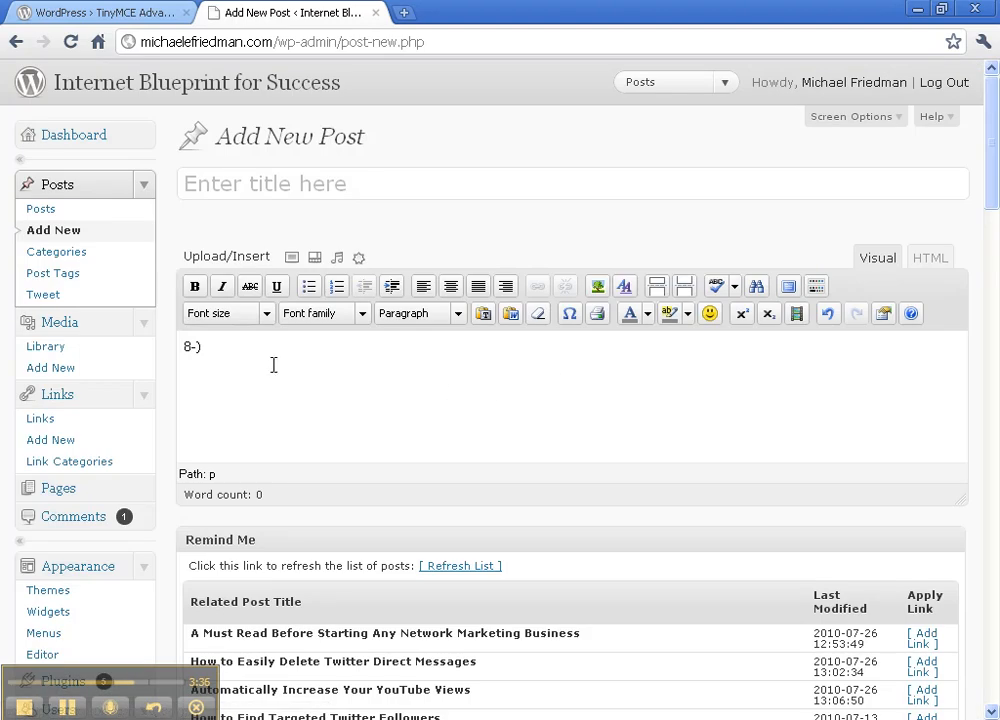
mouse_move(220, 350)
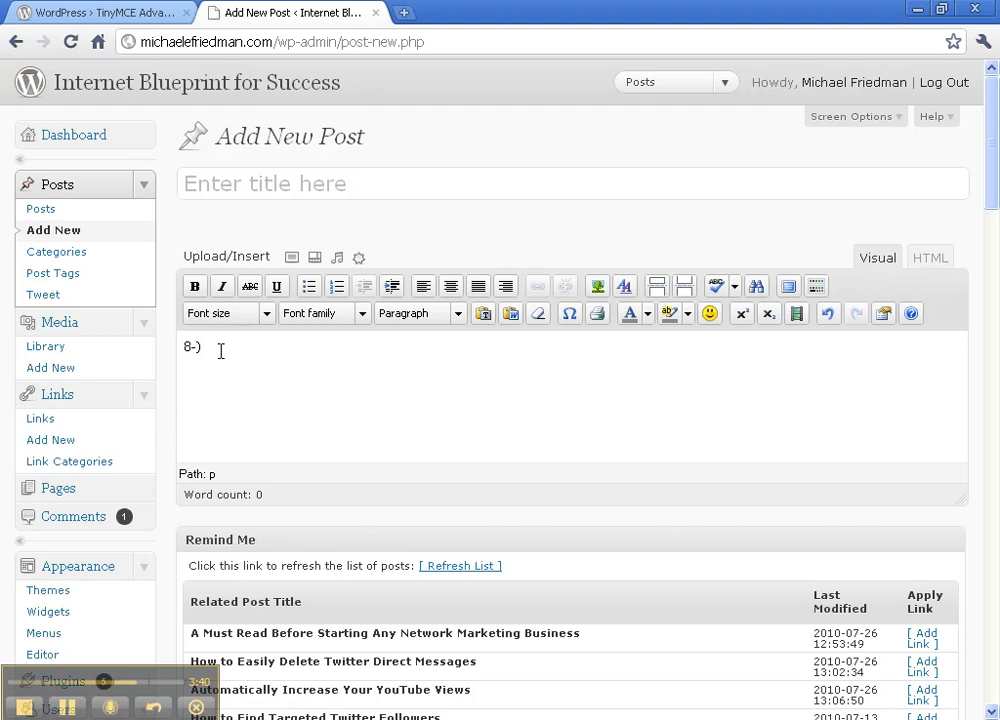
Step: Go to Settings > Writing, choosing Leave this Page for the unsaved post
scroll("down", 3)
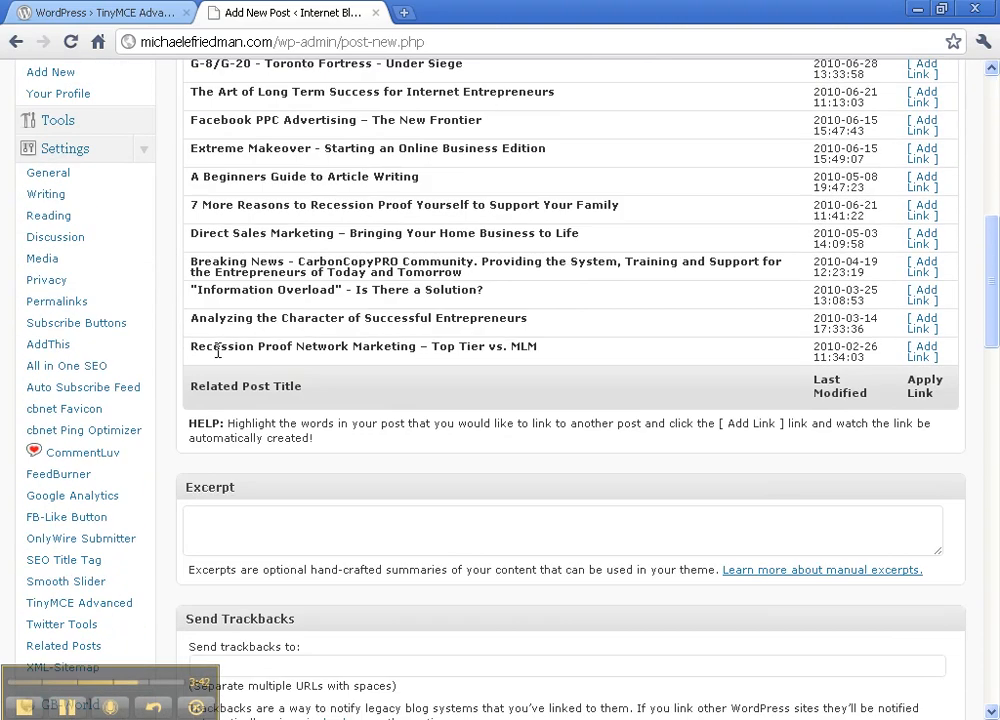
scroll("down", 3)
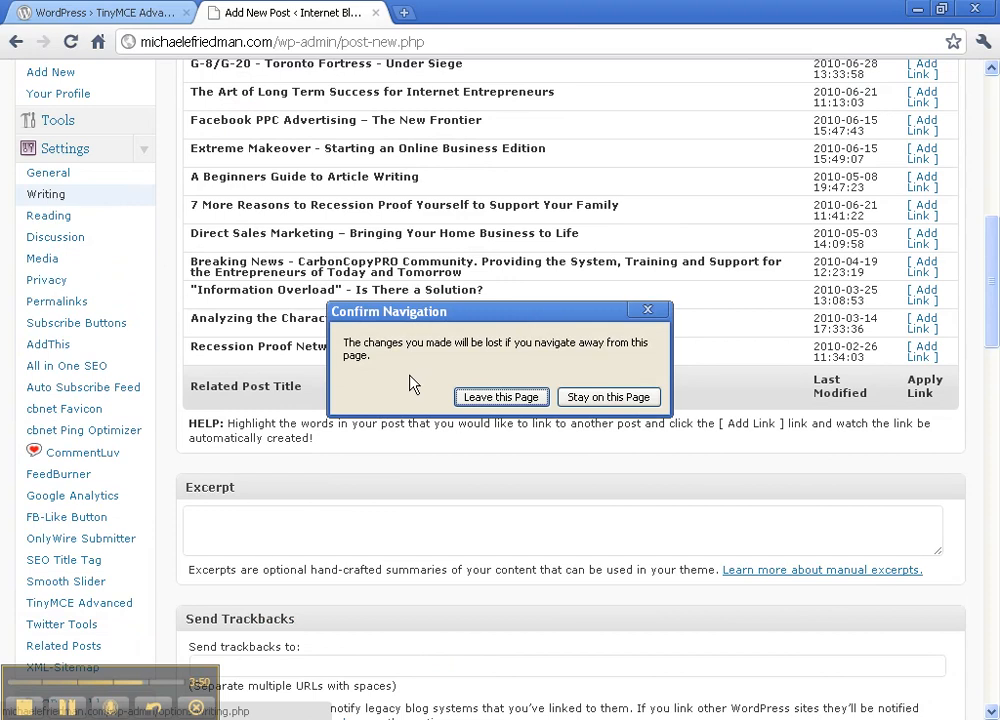
left_click(501, 397)
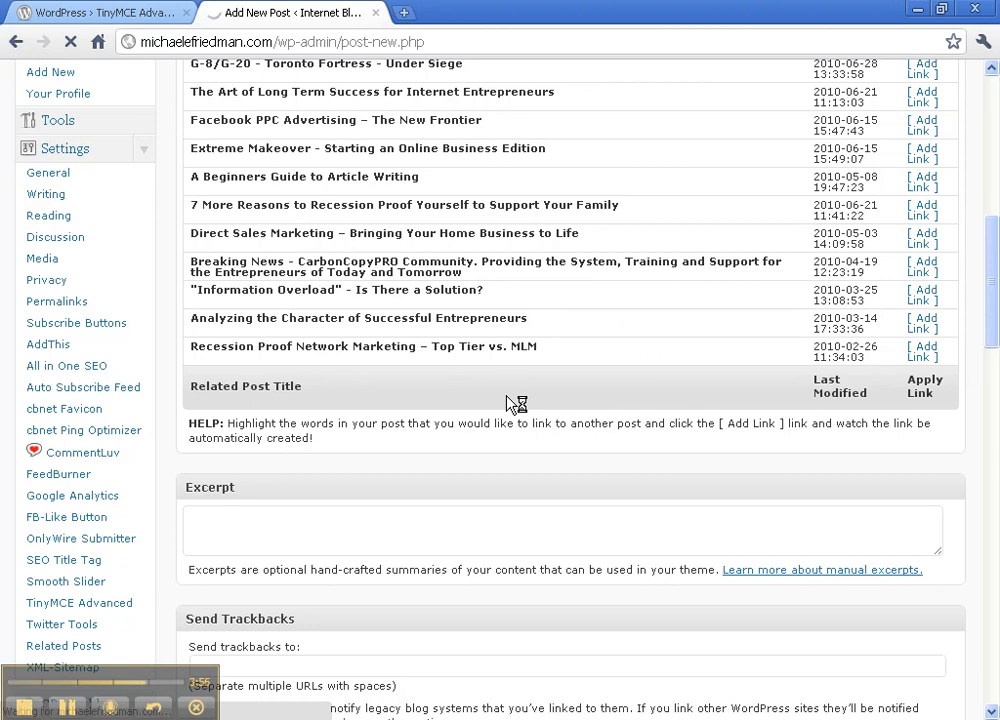
left_click(46, 194)
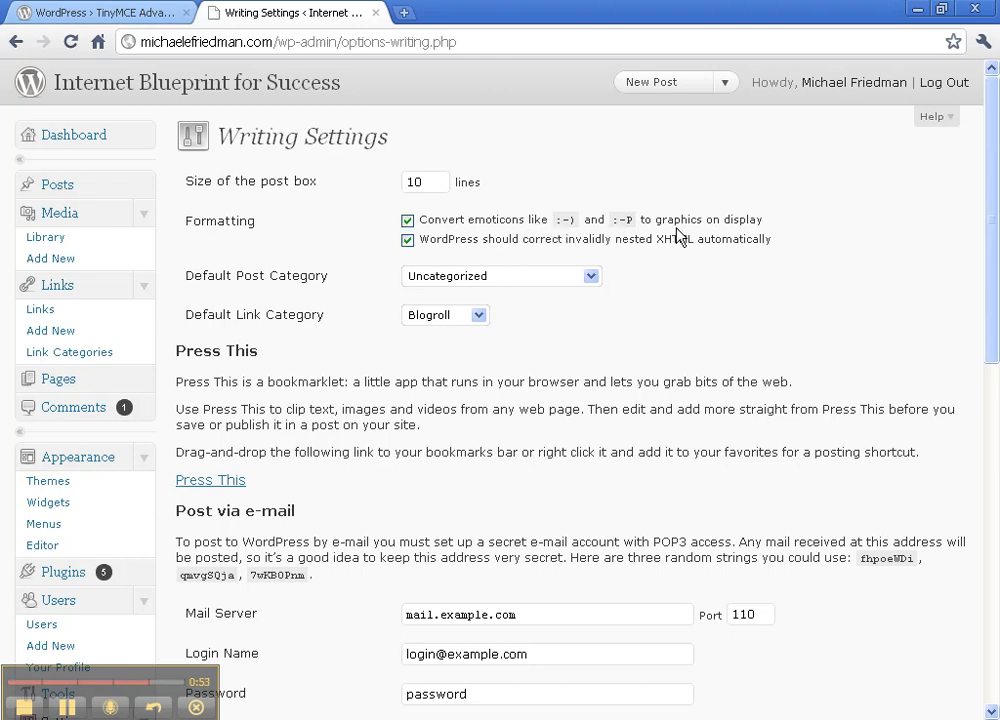
mouse_move(712, 236)
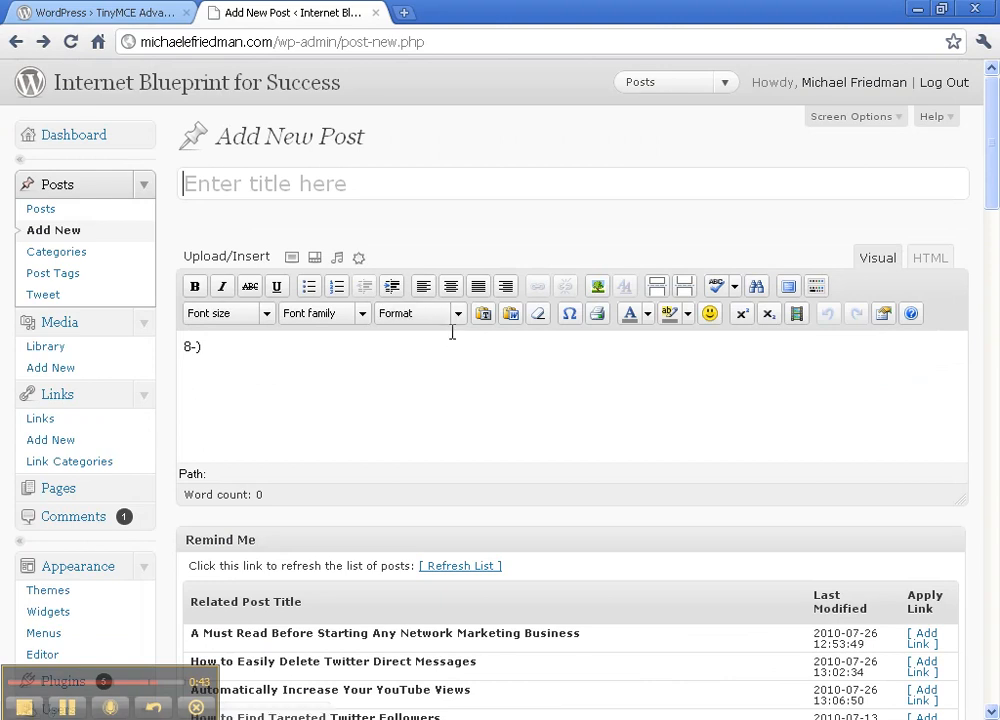
mouse_move(556, 340)
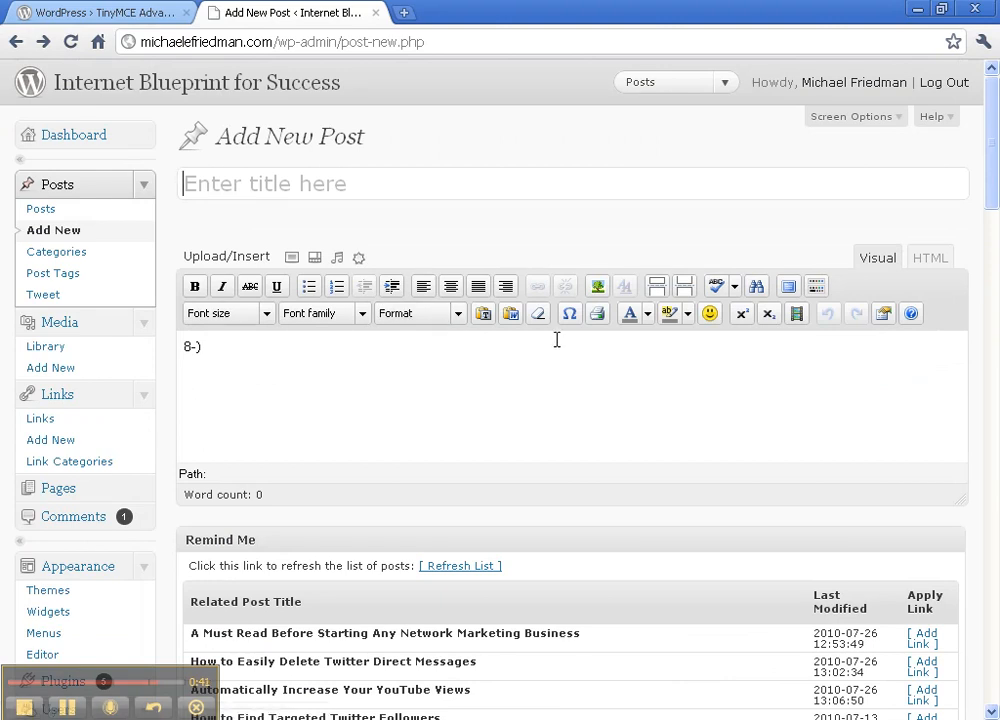
Step: Scroll the admin sidebar and reopen Settings > TinyMCE Advanced
scroll("down", 3)
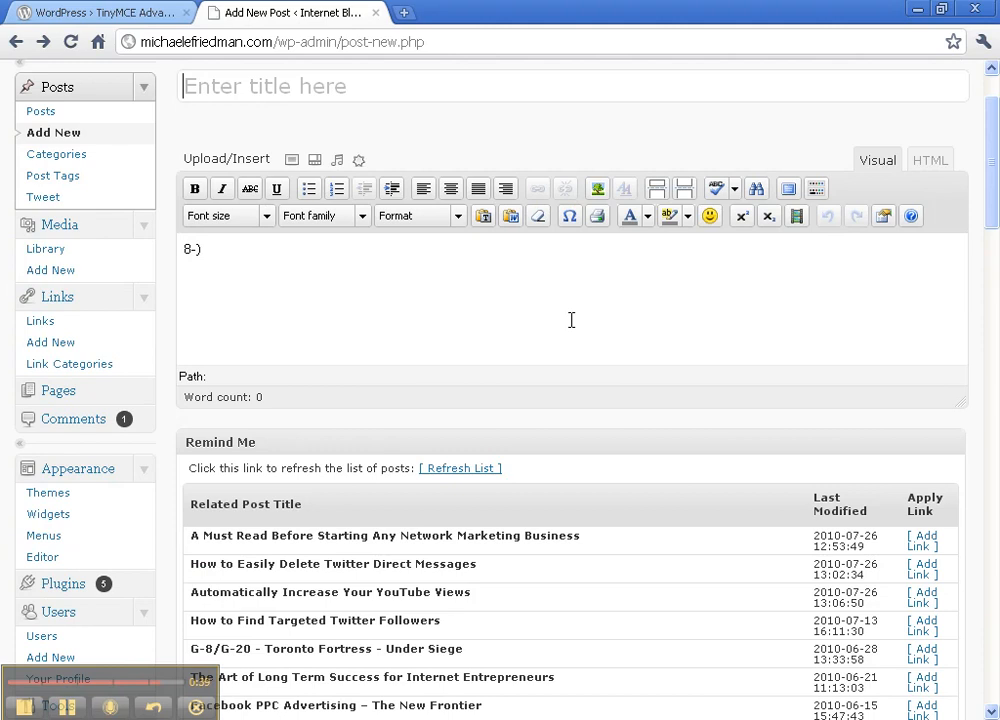
scroll("down", 3)
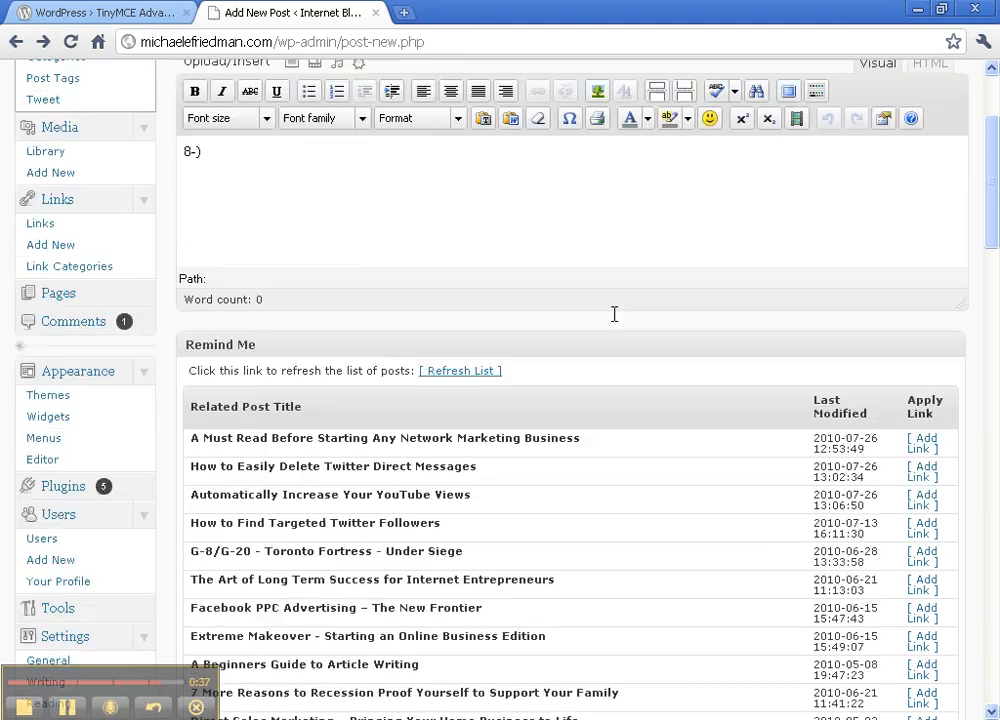
scroll("down", 3)
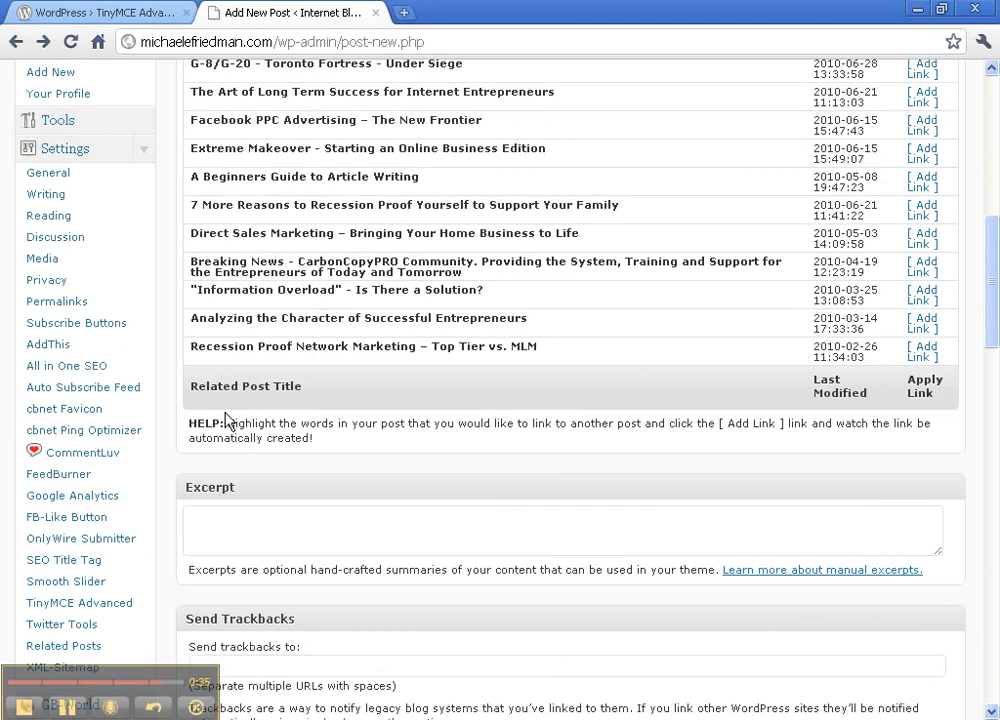
scroll("down", 3)
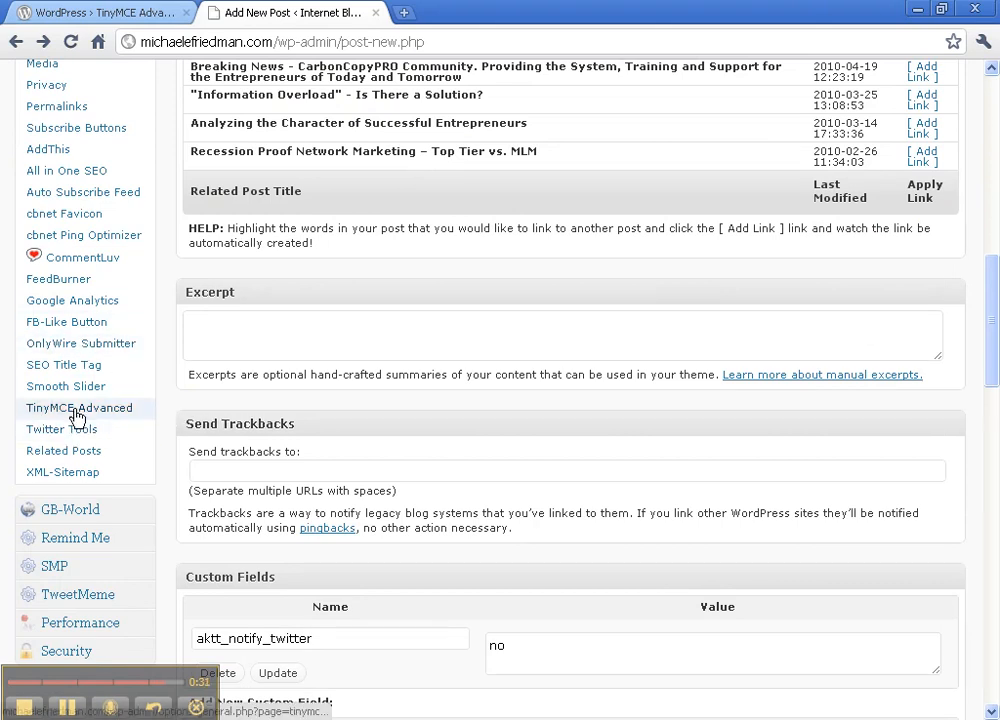
left_click(79, 408)
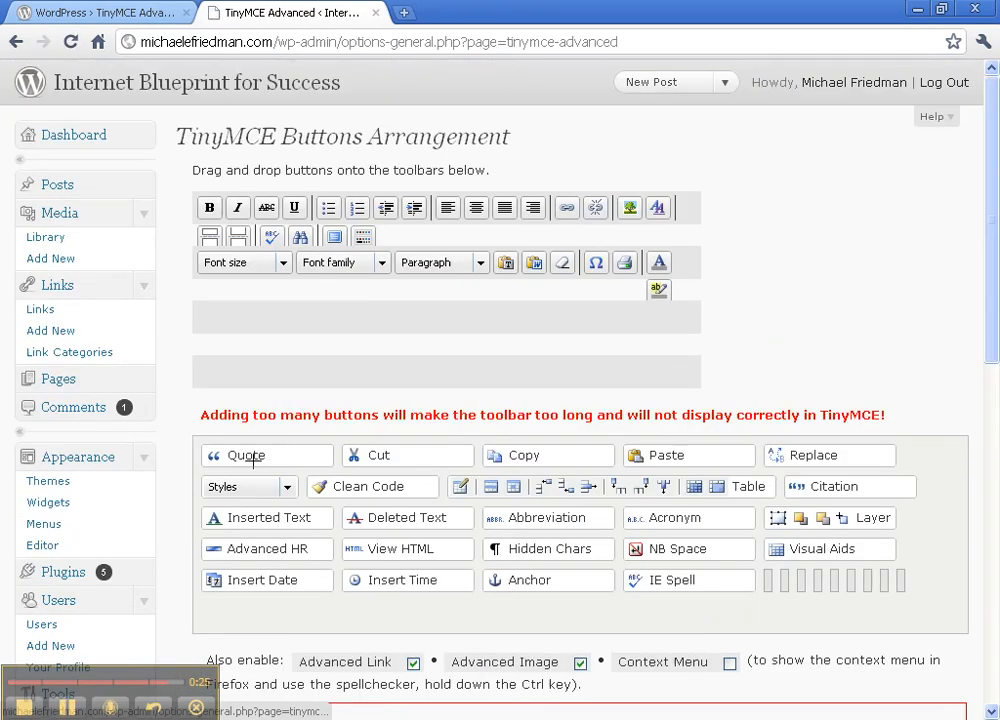
left_click_drag(267, 455, 405, 236)
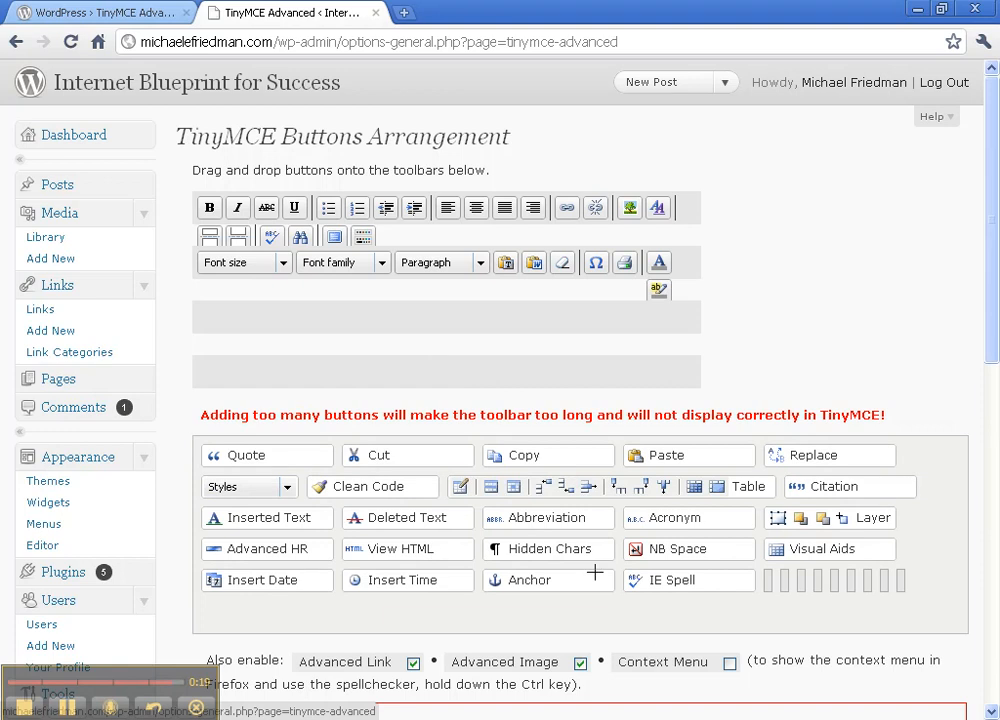
mouse_move(613, 230)
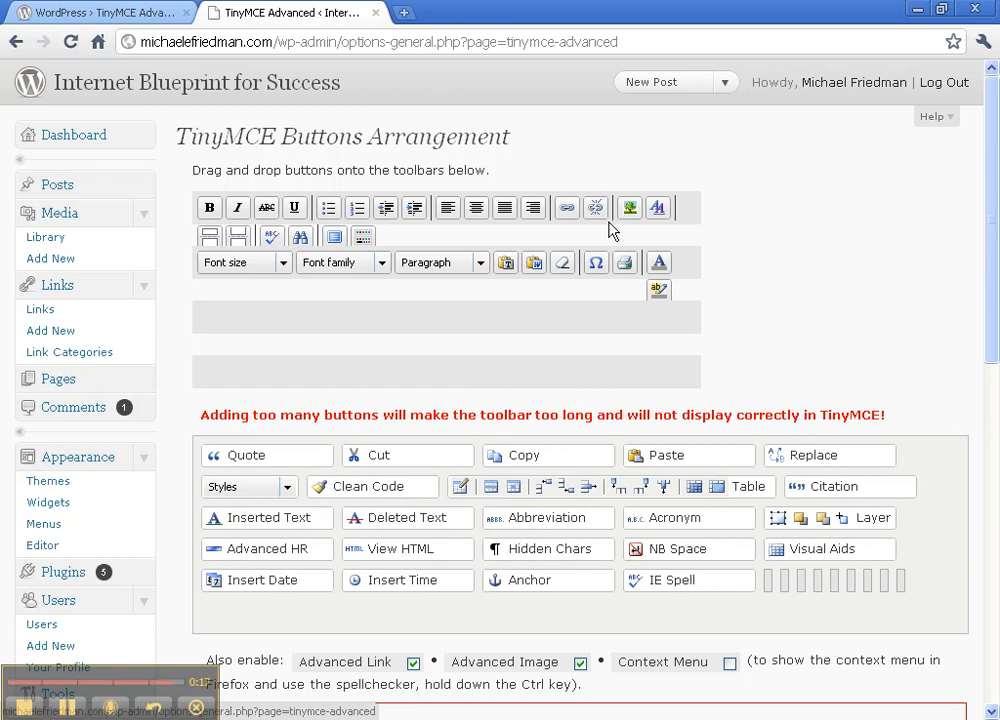
mouse_move(301, 237)
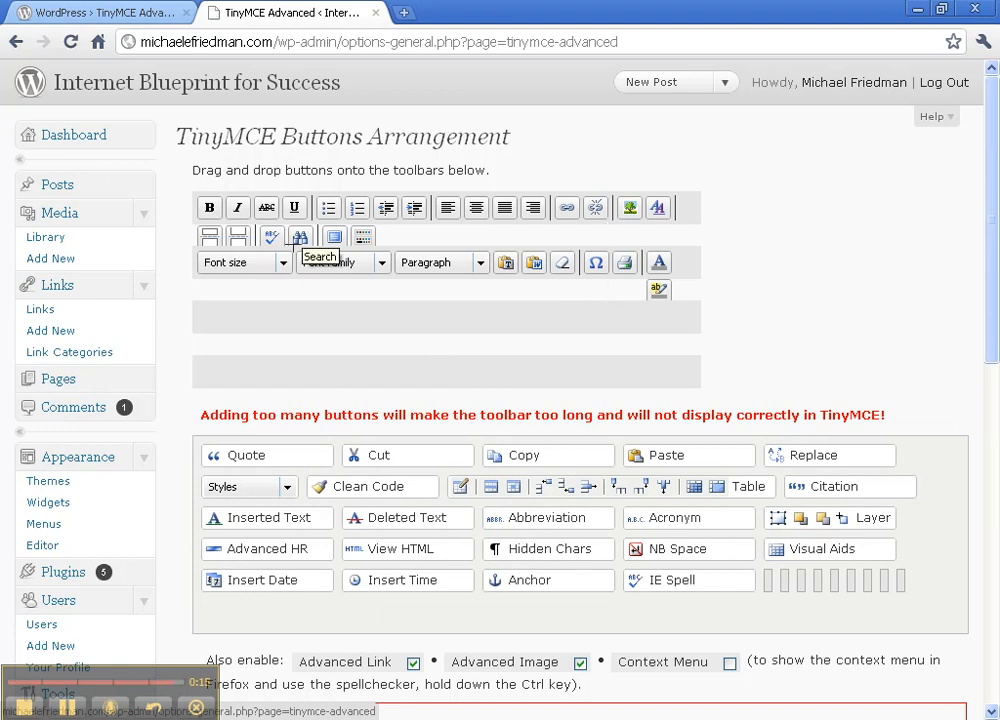
mouse_move(658, 312)
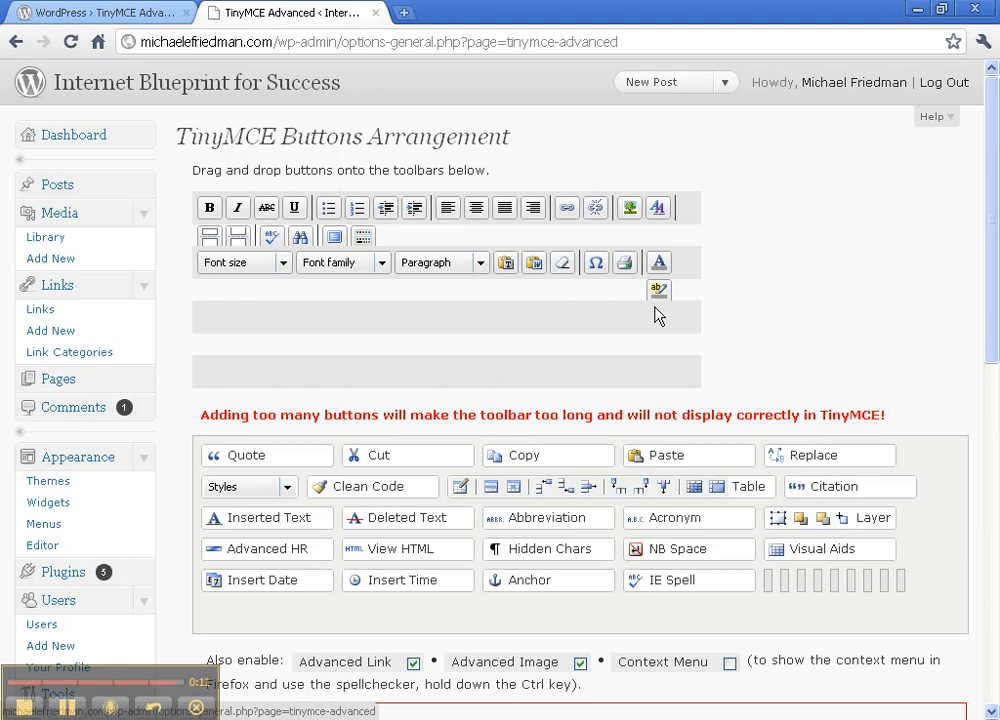
mouse_move(613, 331)
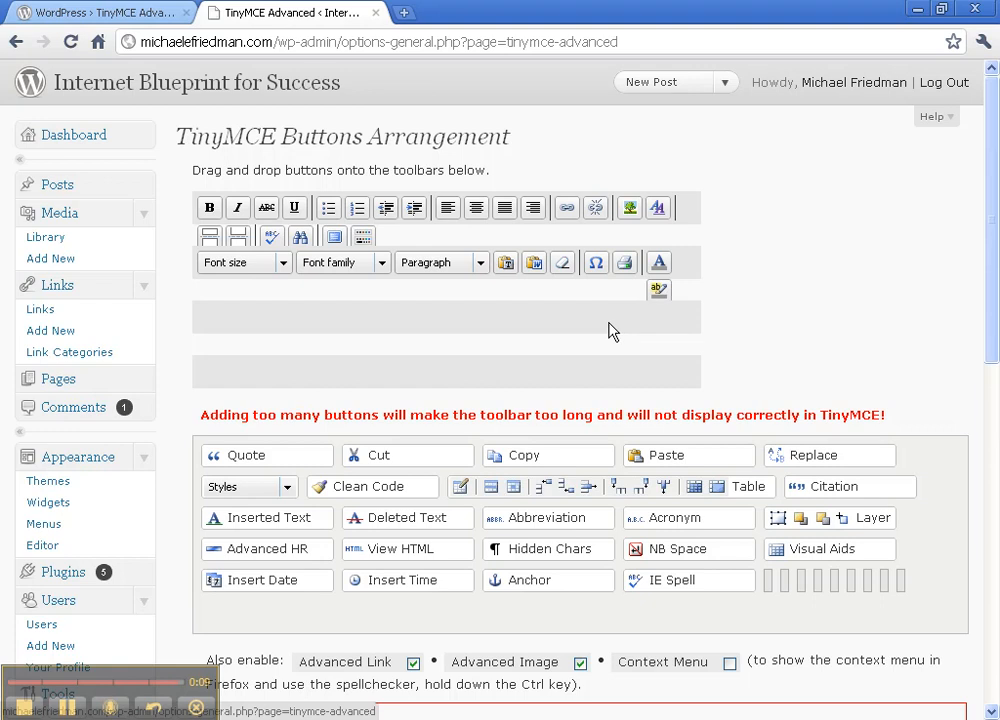